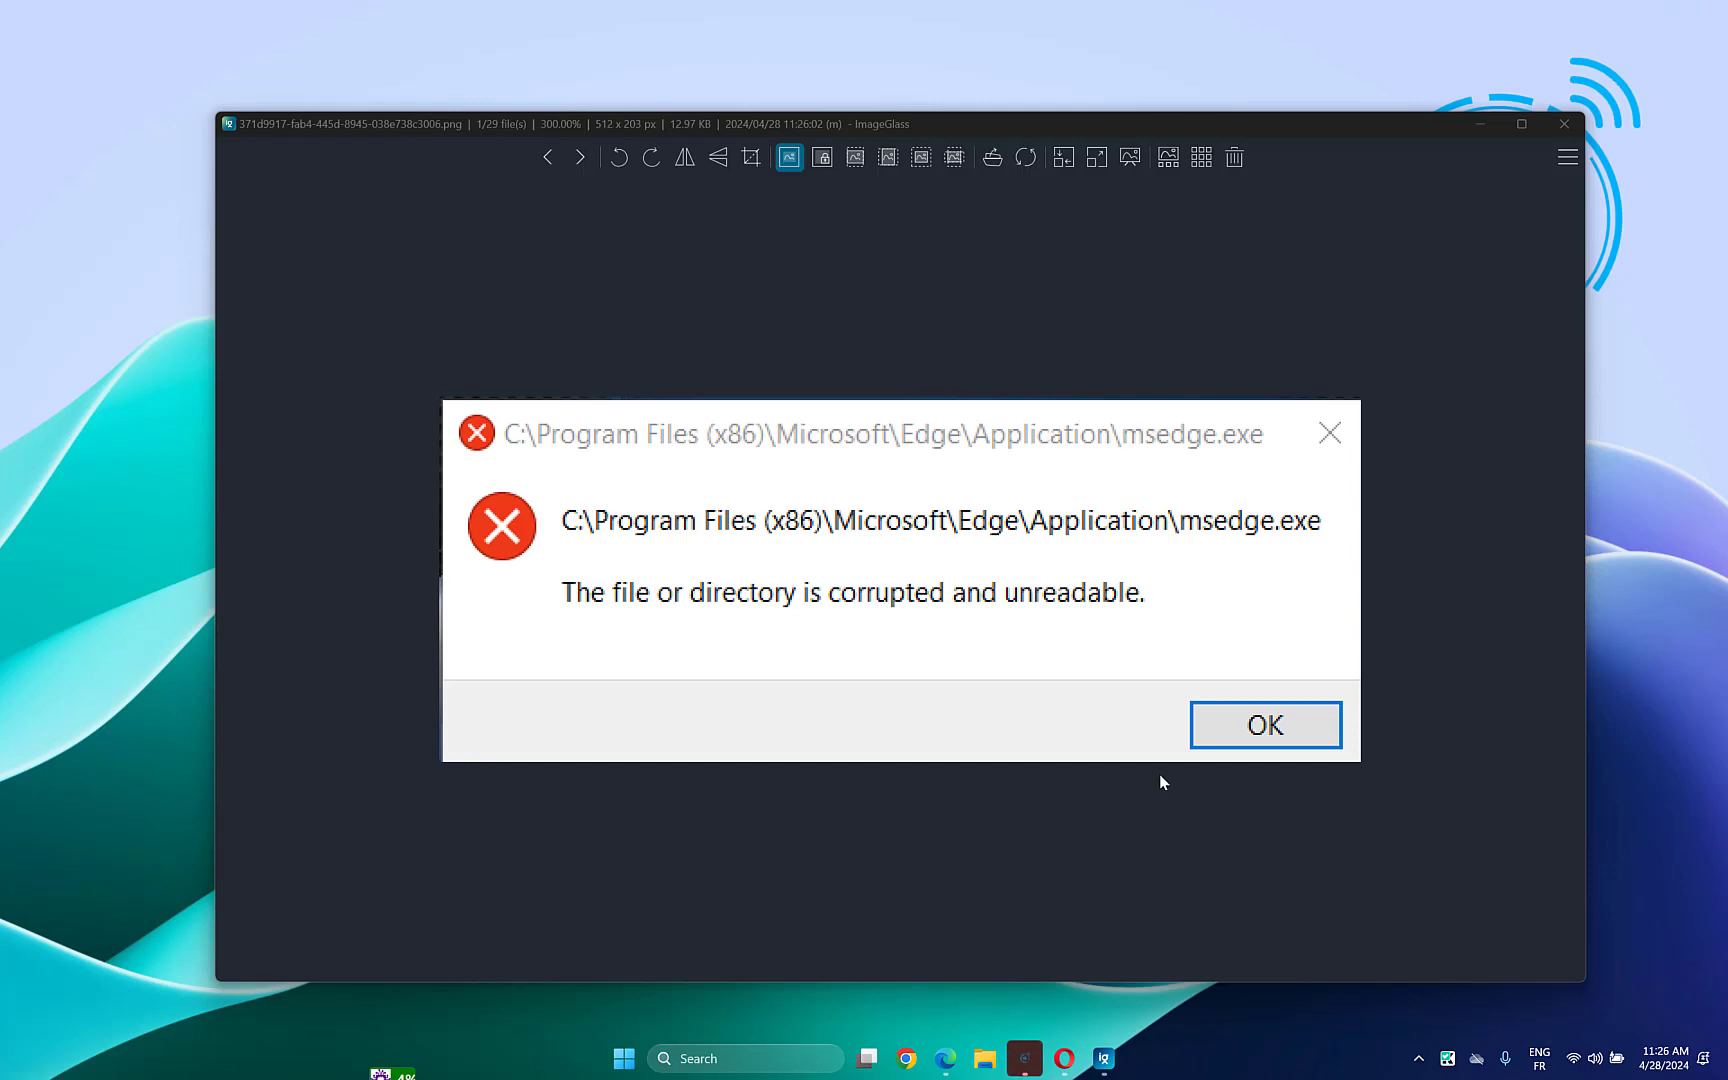
pyautogui.moveTo(1306, 431)
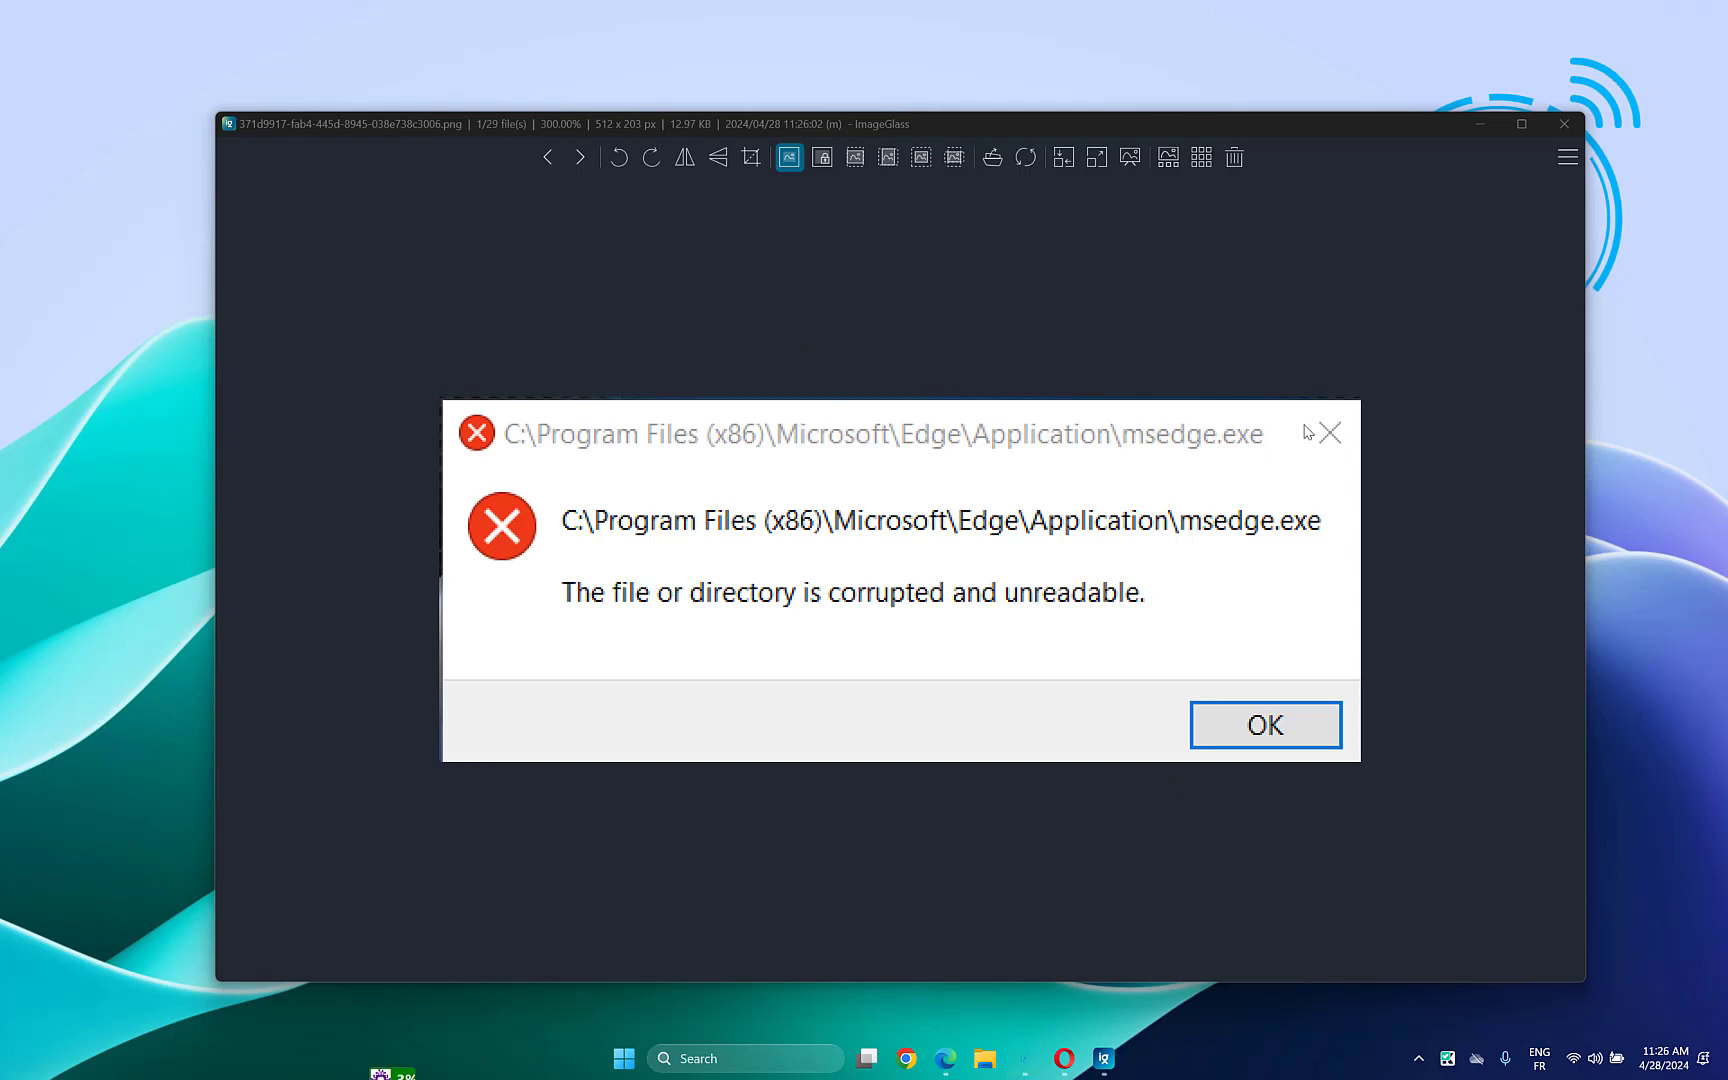
pyautogui.moveTo(1322, 360)
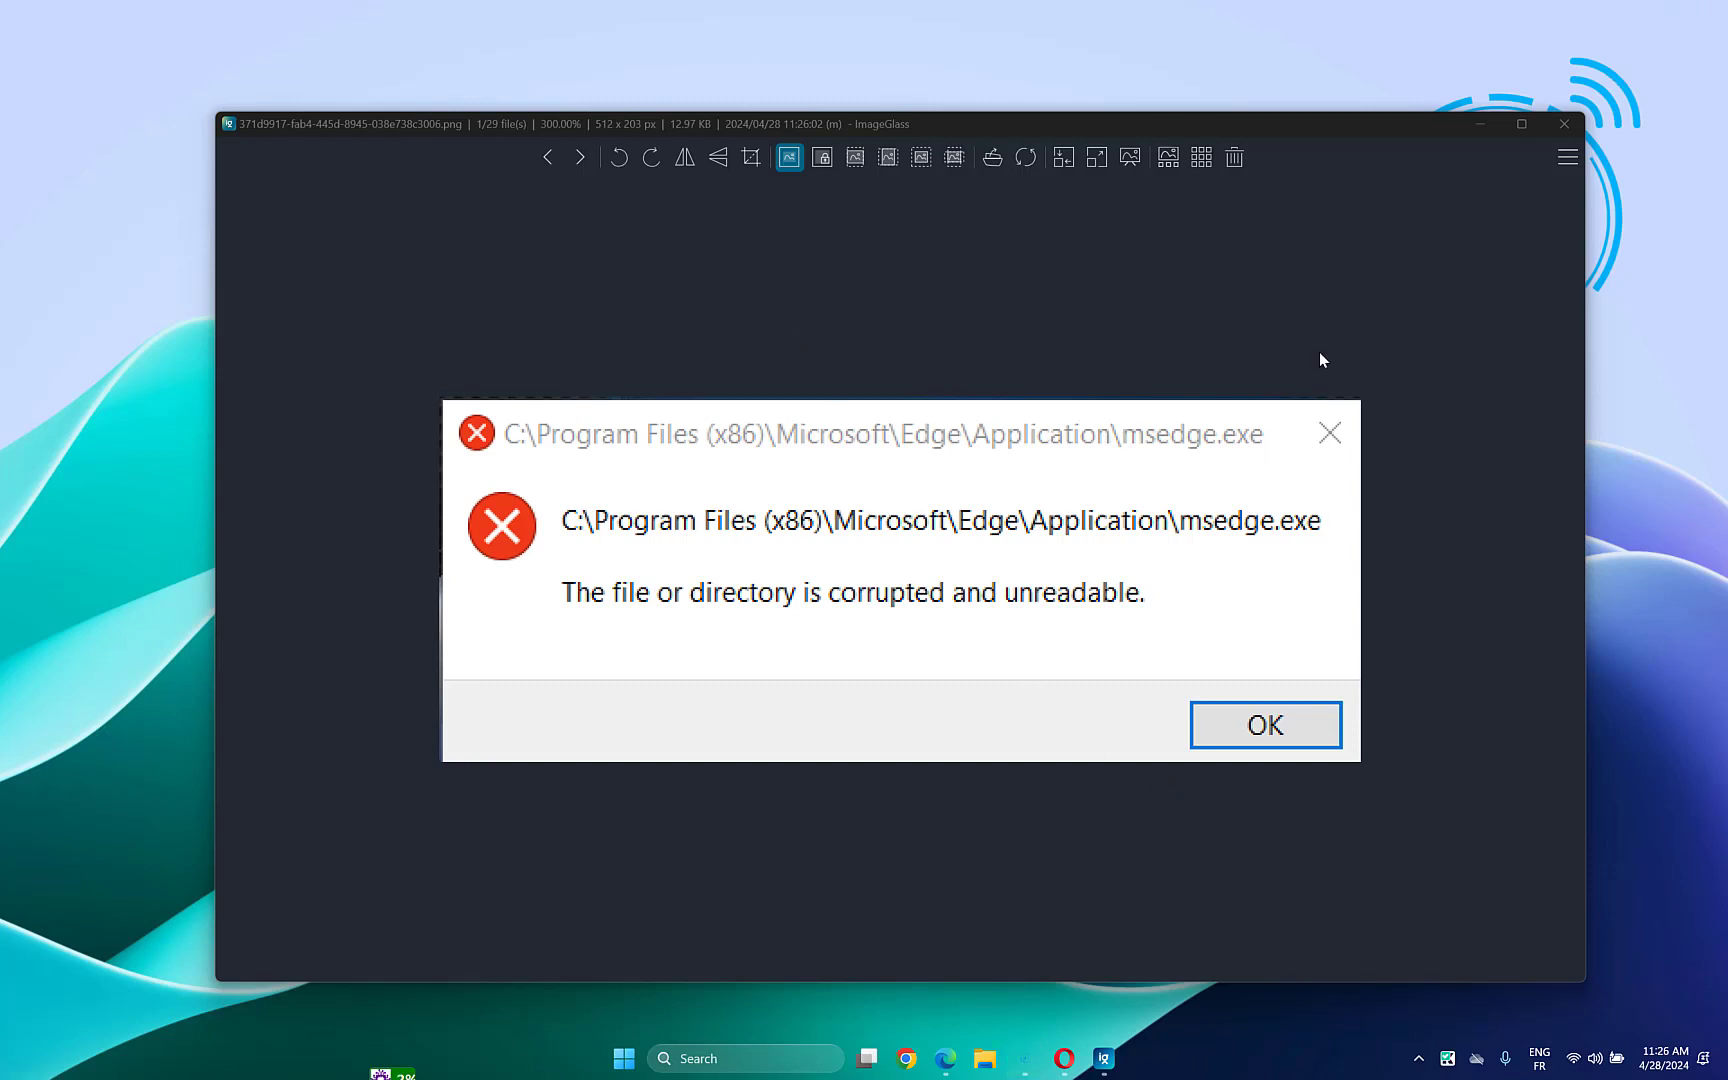
pyautogui.moveTo(879, 633)
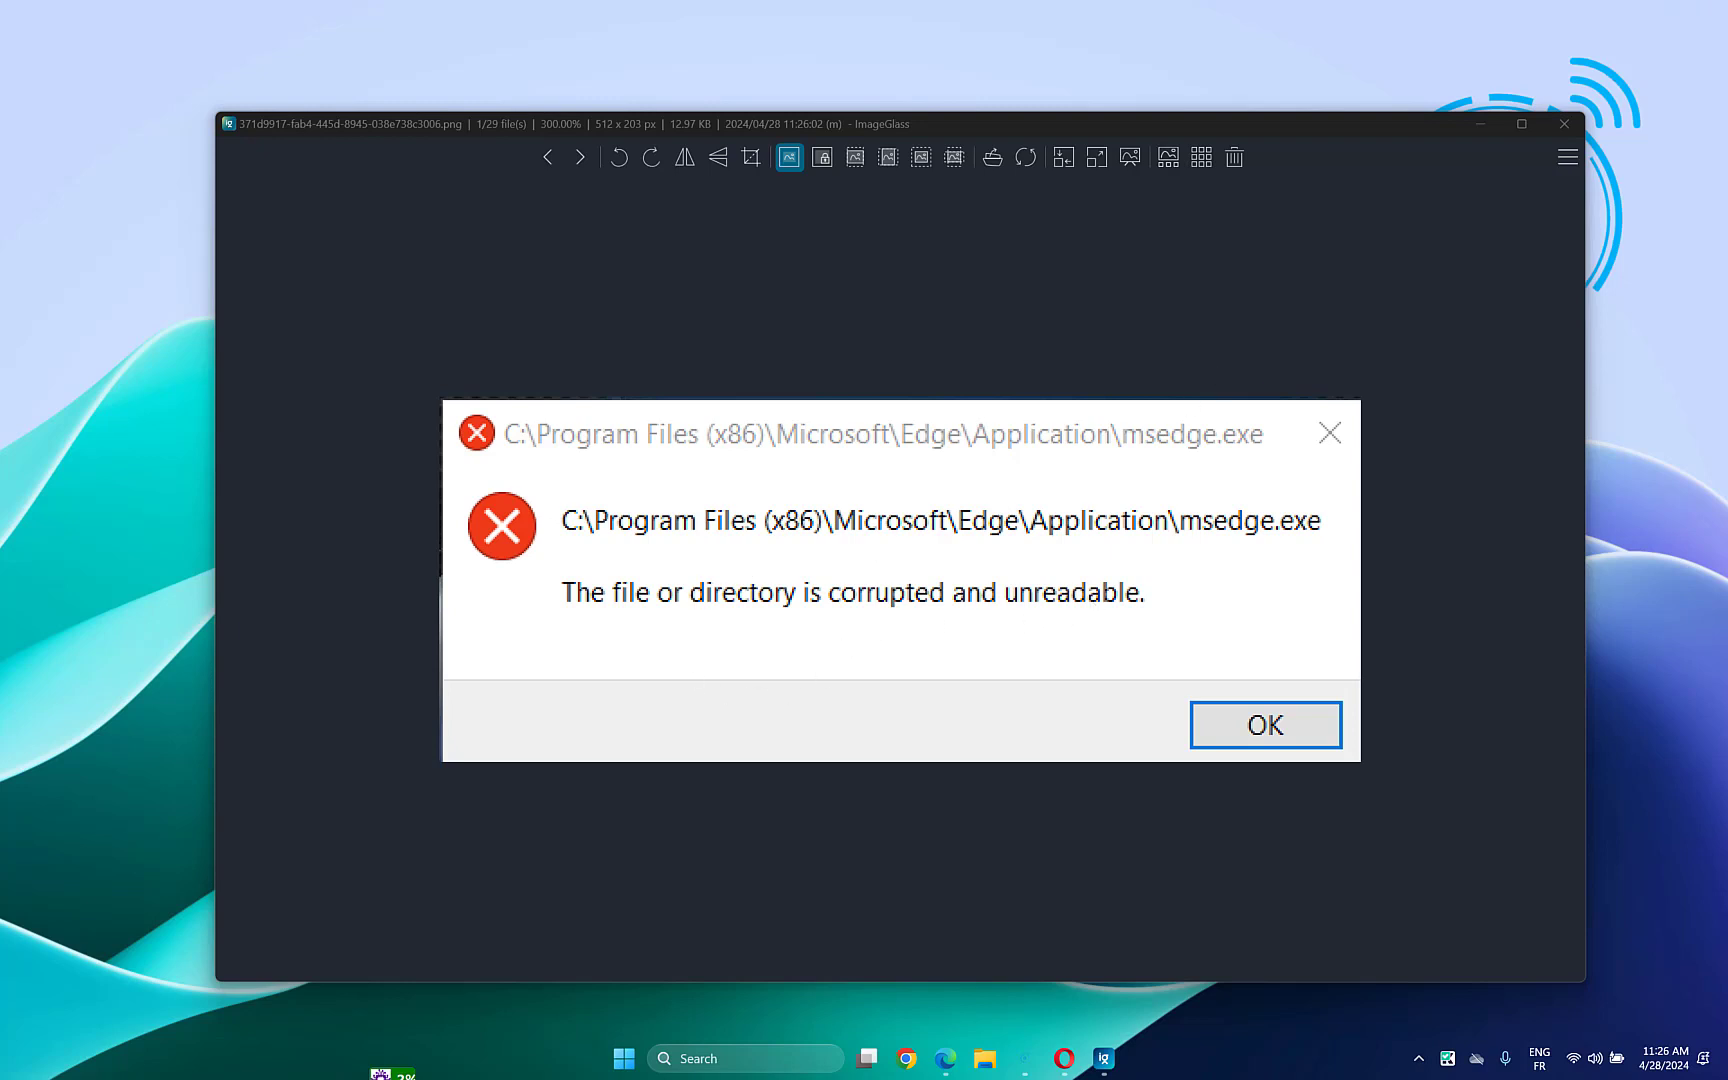
pyautogui.moveTo(637, 626)
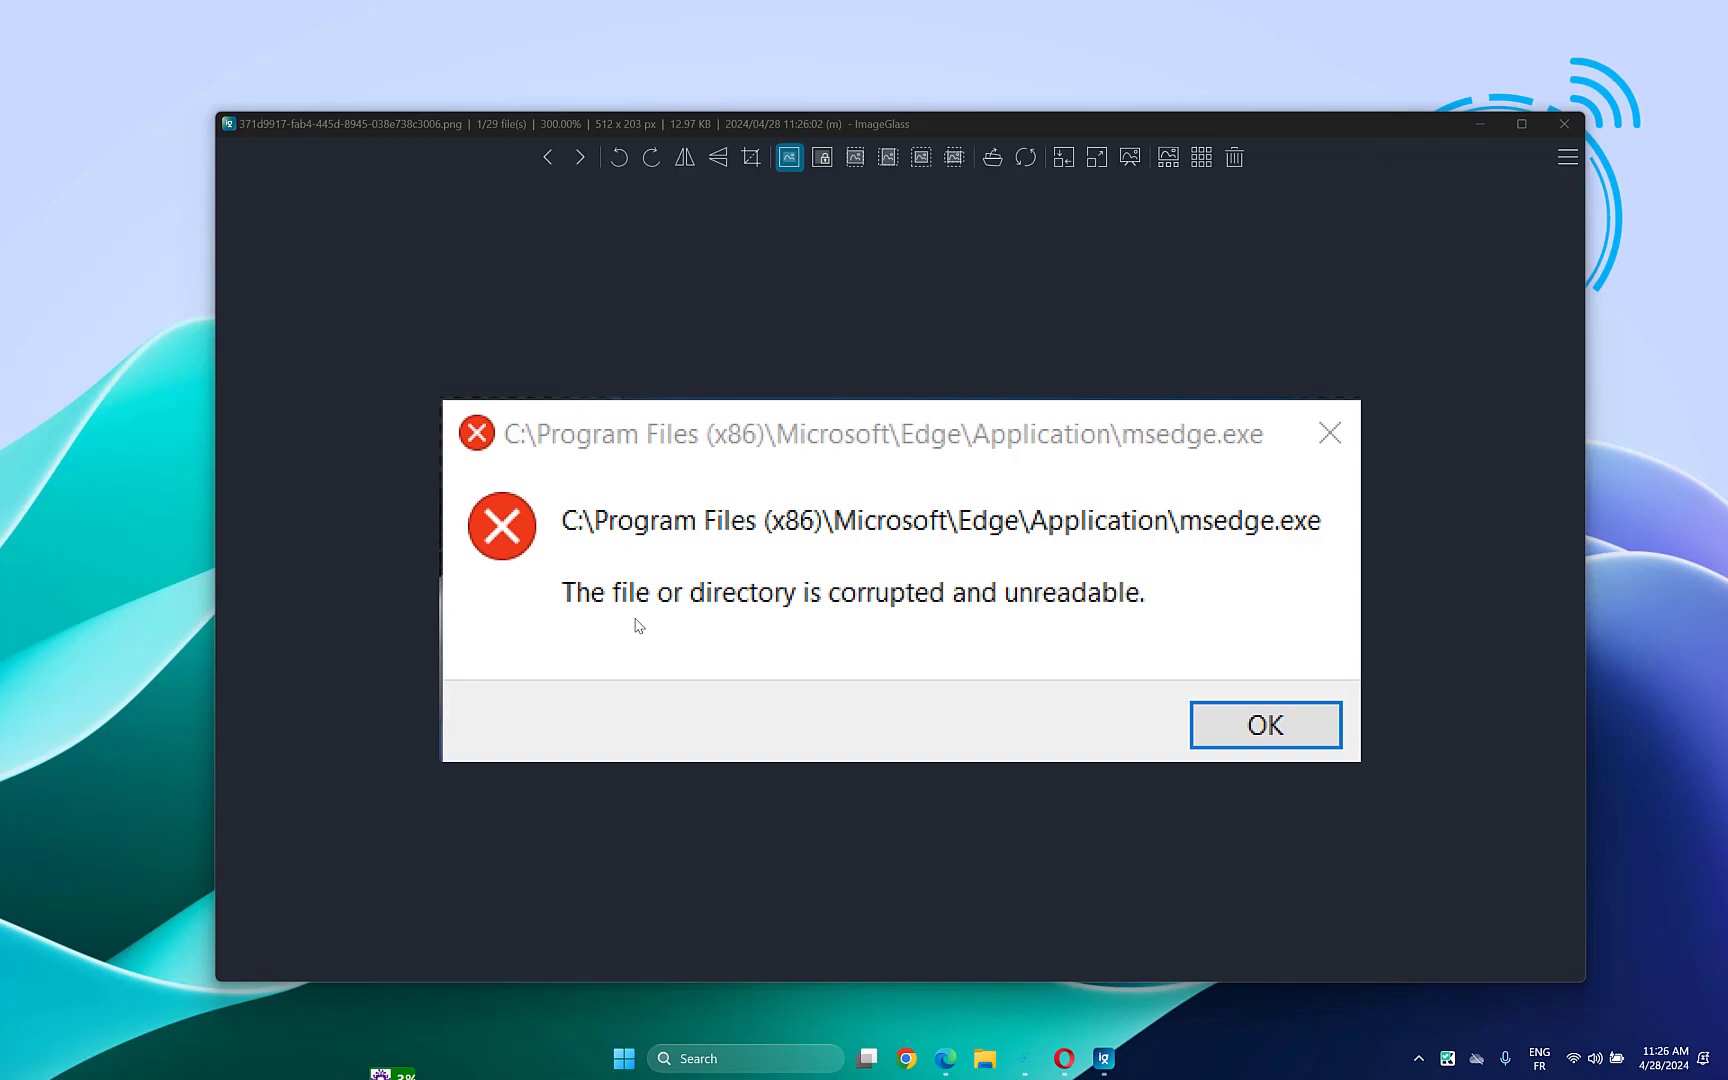
pyautogui.moveTo(860, 518)
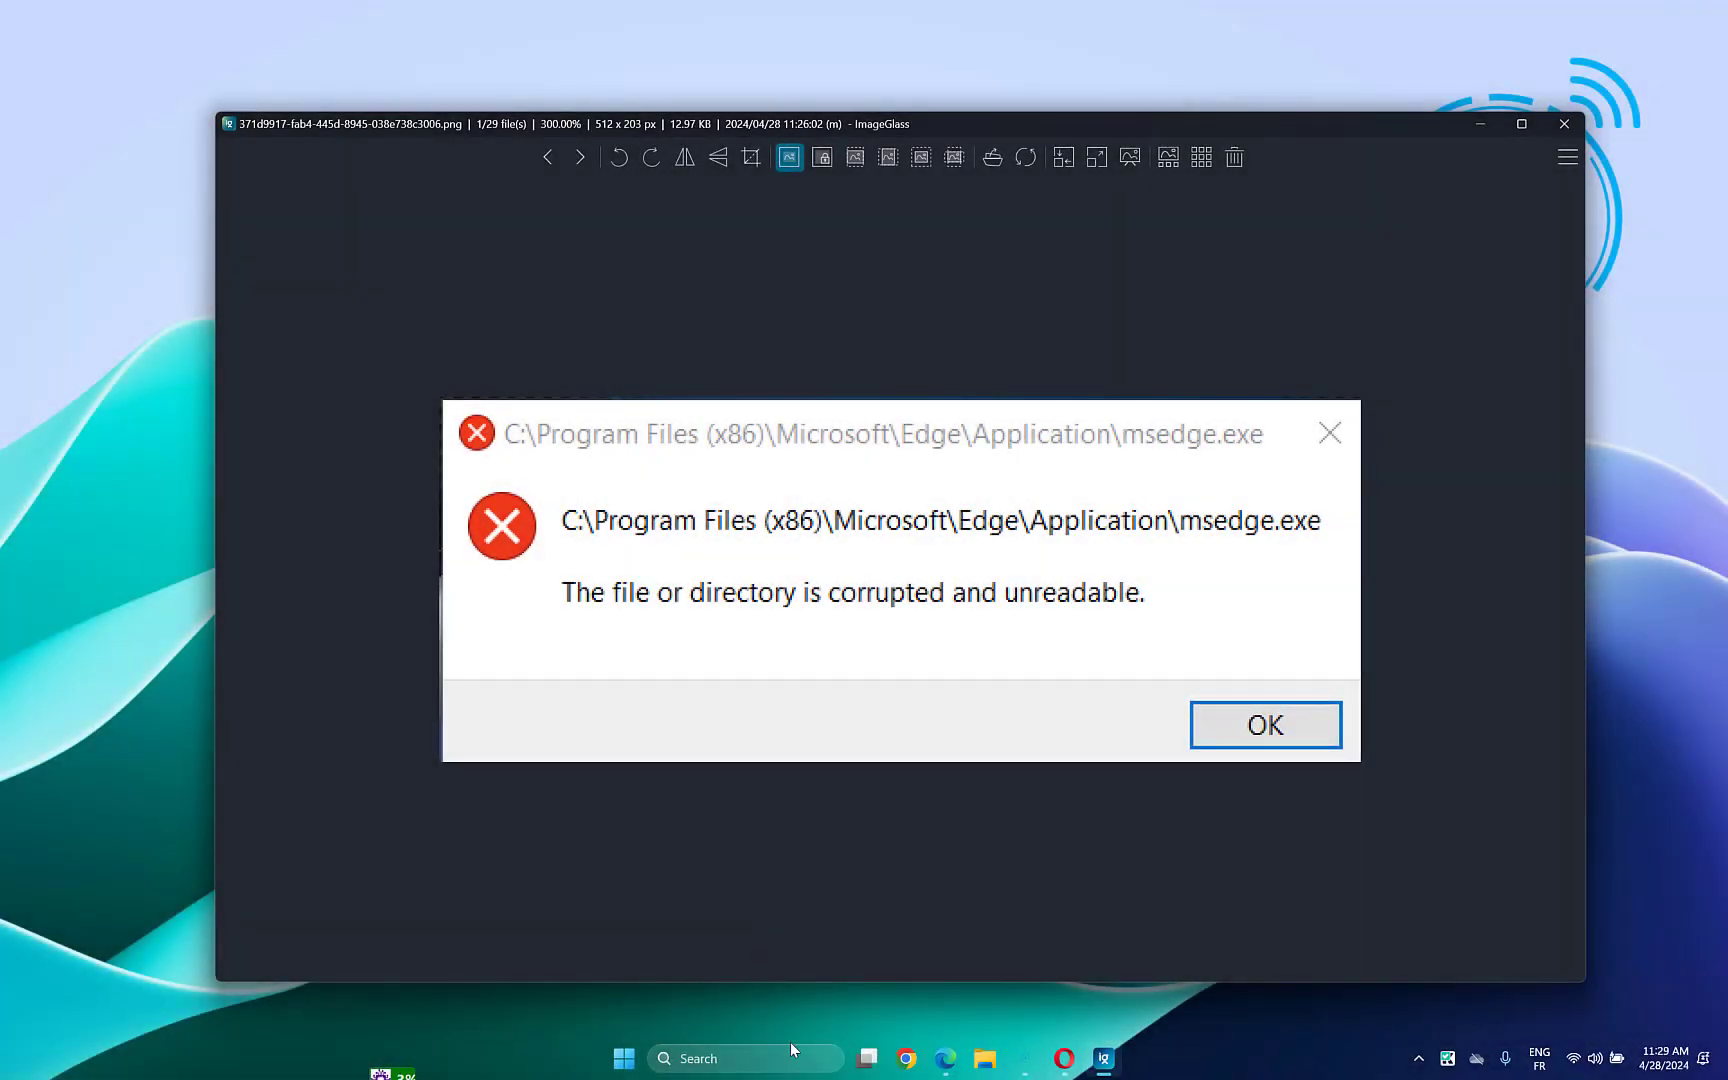
# - In an administrator Command Prompt, run chkdsk /f C: and answer Y to check at restart
pyautogui.write('cm')
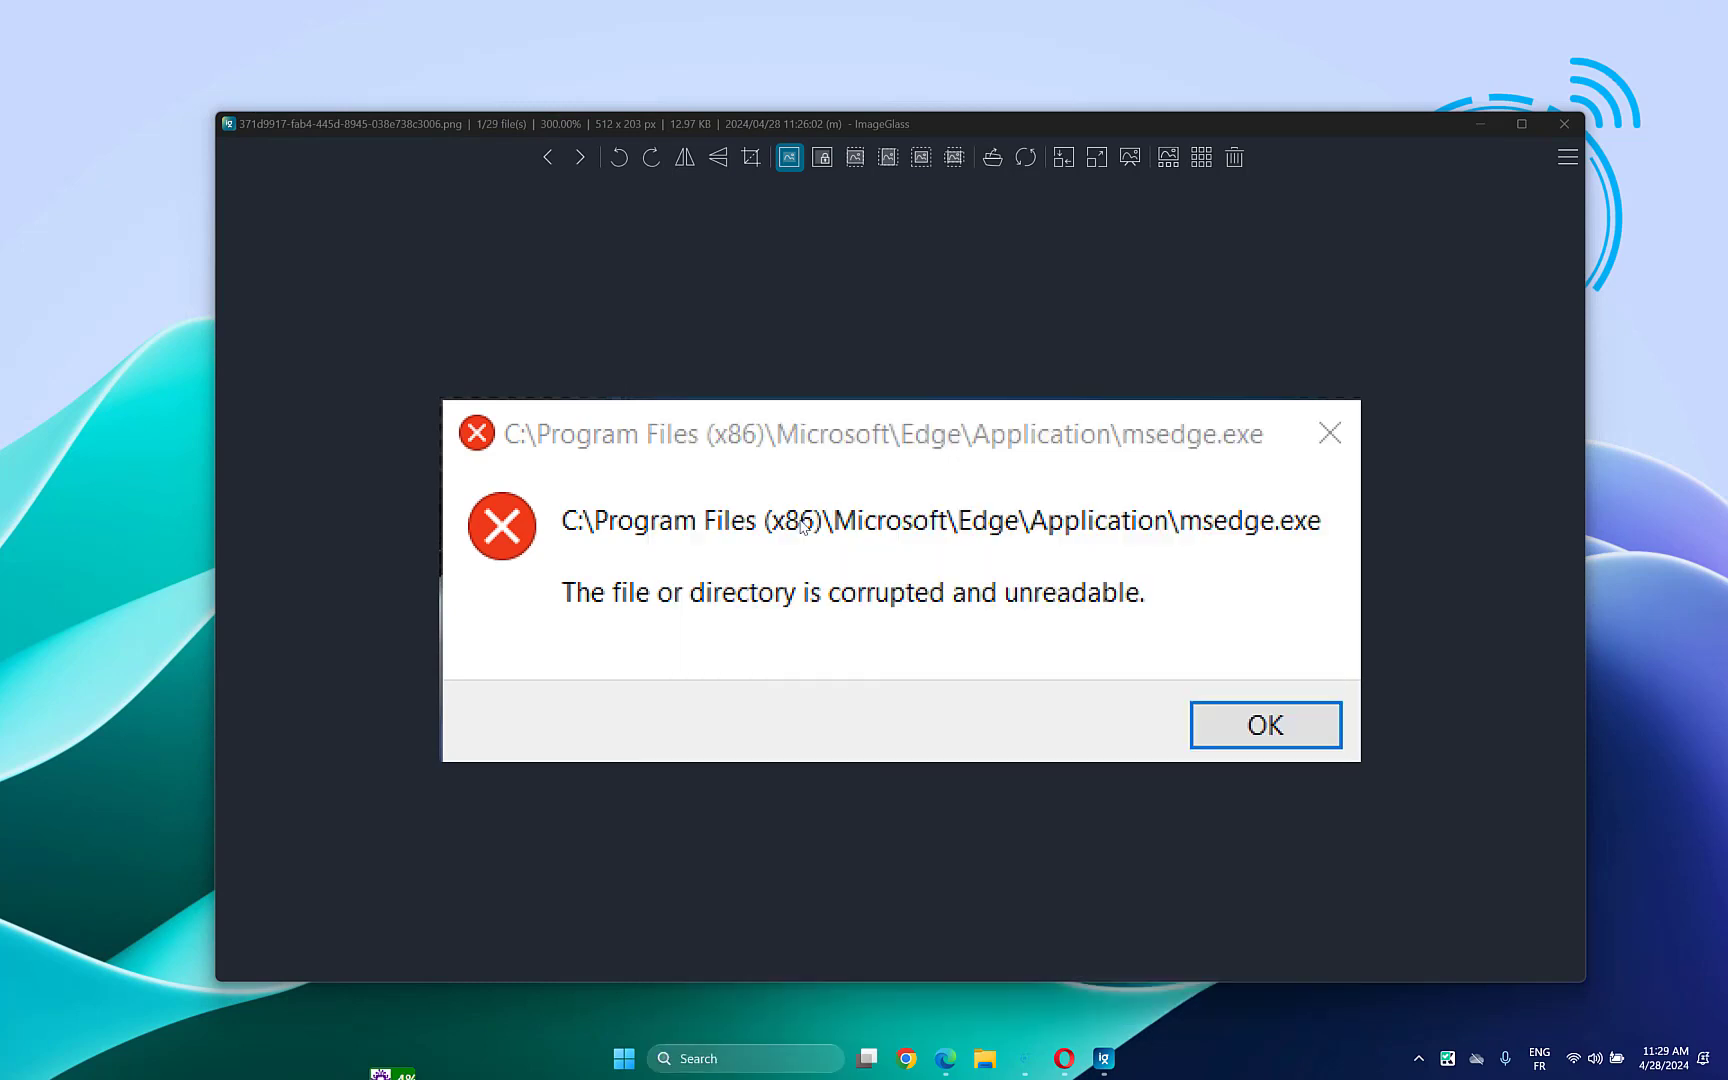
pyautogui.click(1120, 1058)
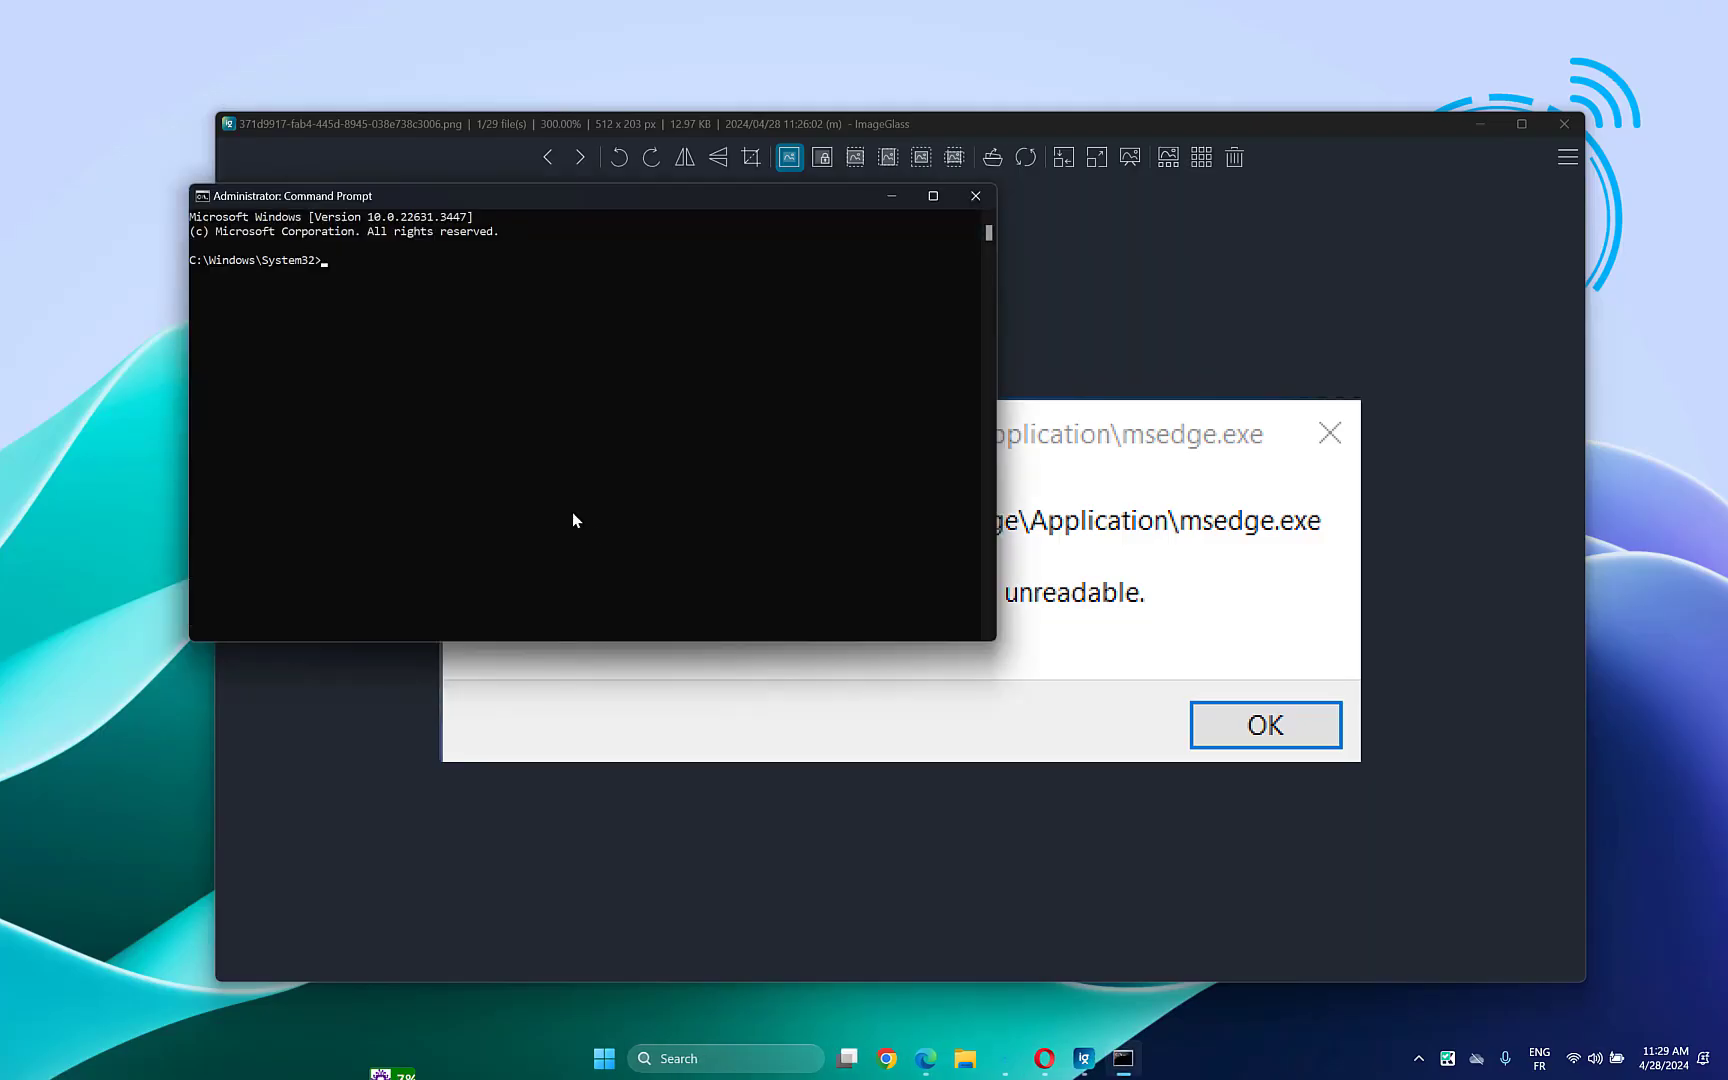
pyautogui.write('chk')
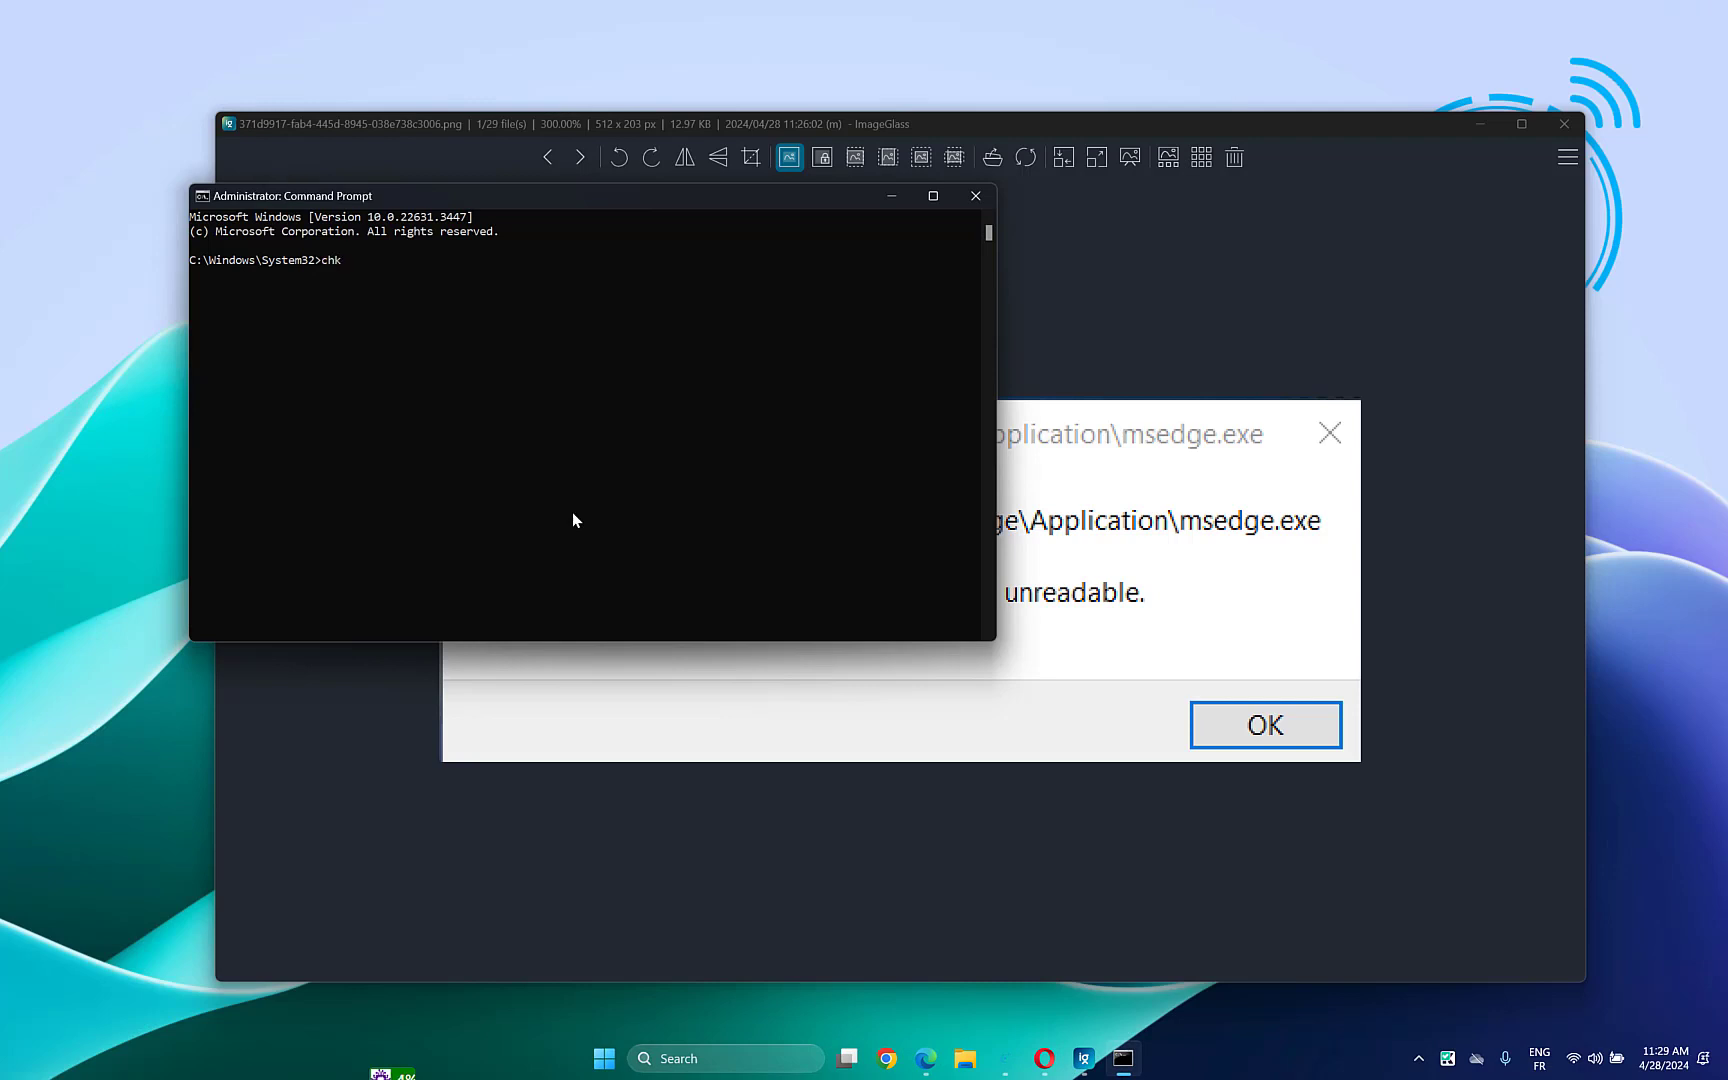
pyautogui.write('dsk')
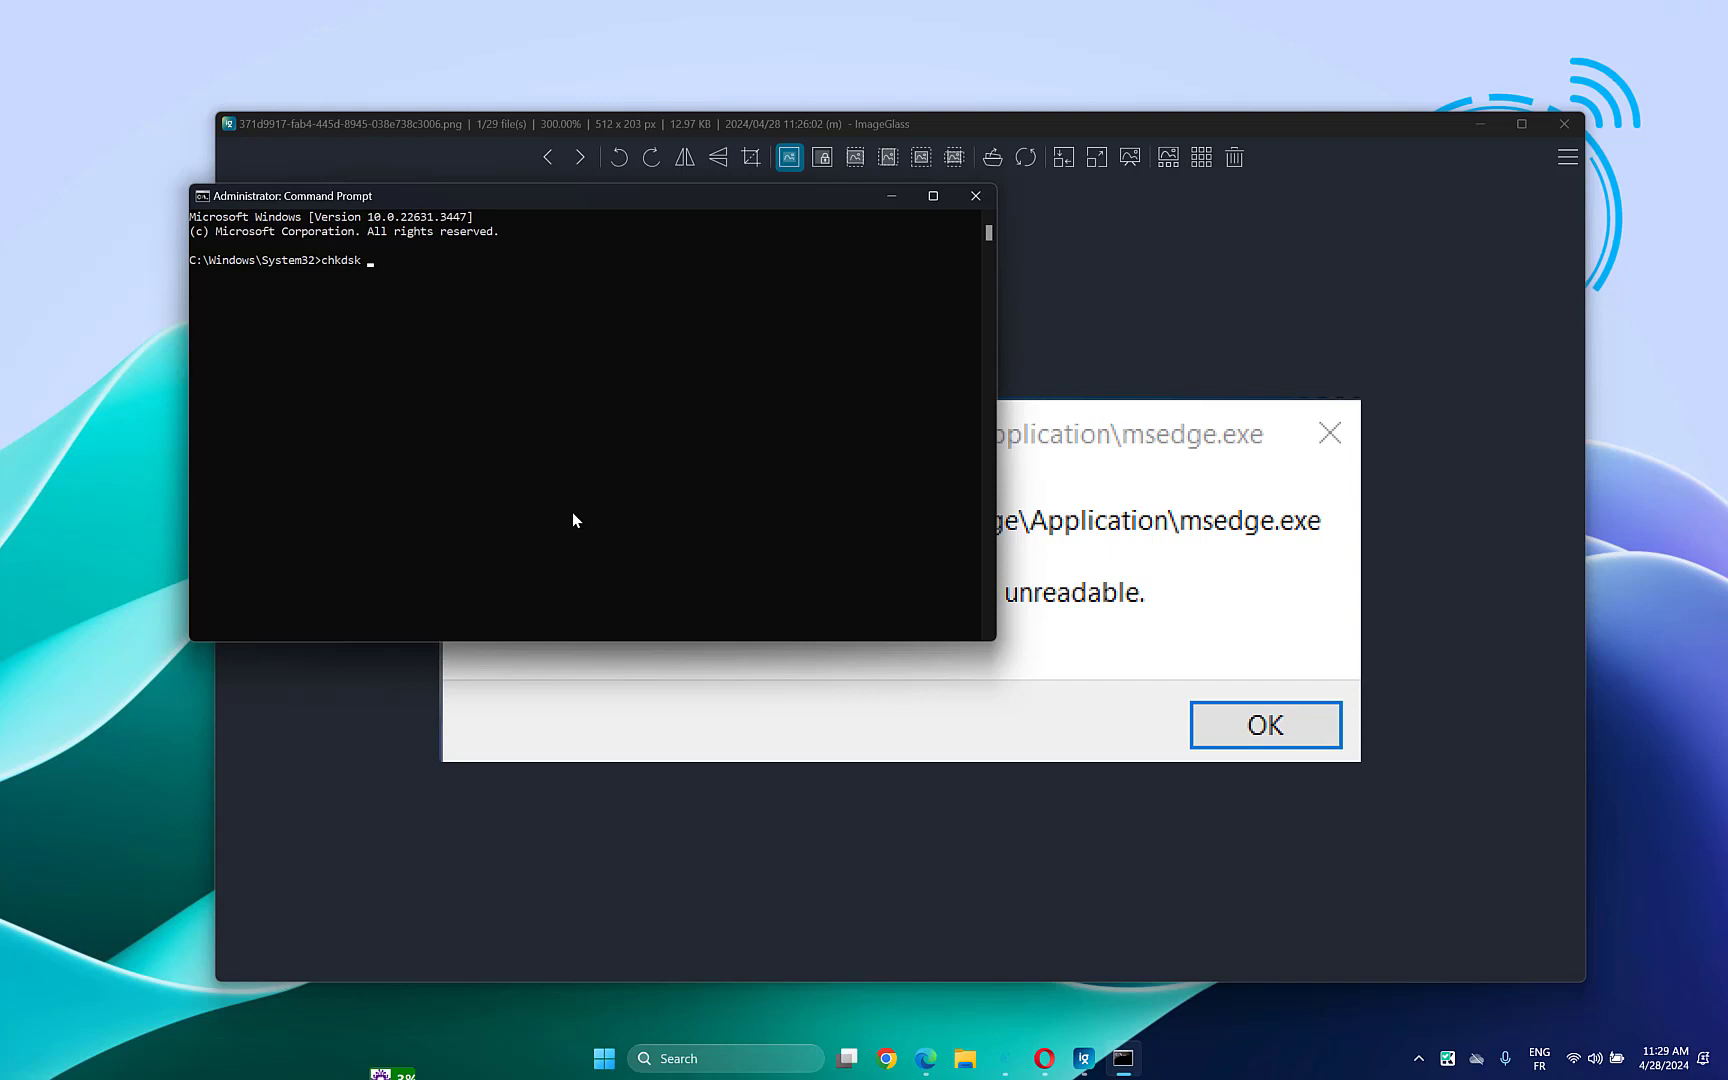
pyautogui.write('/f')
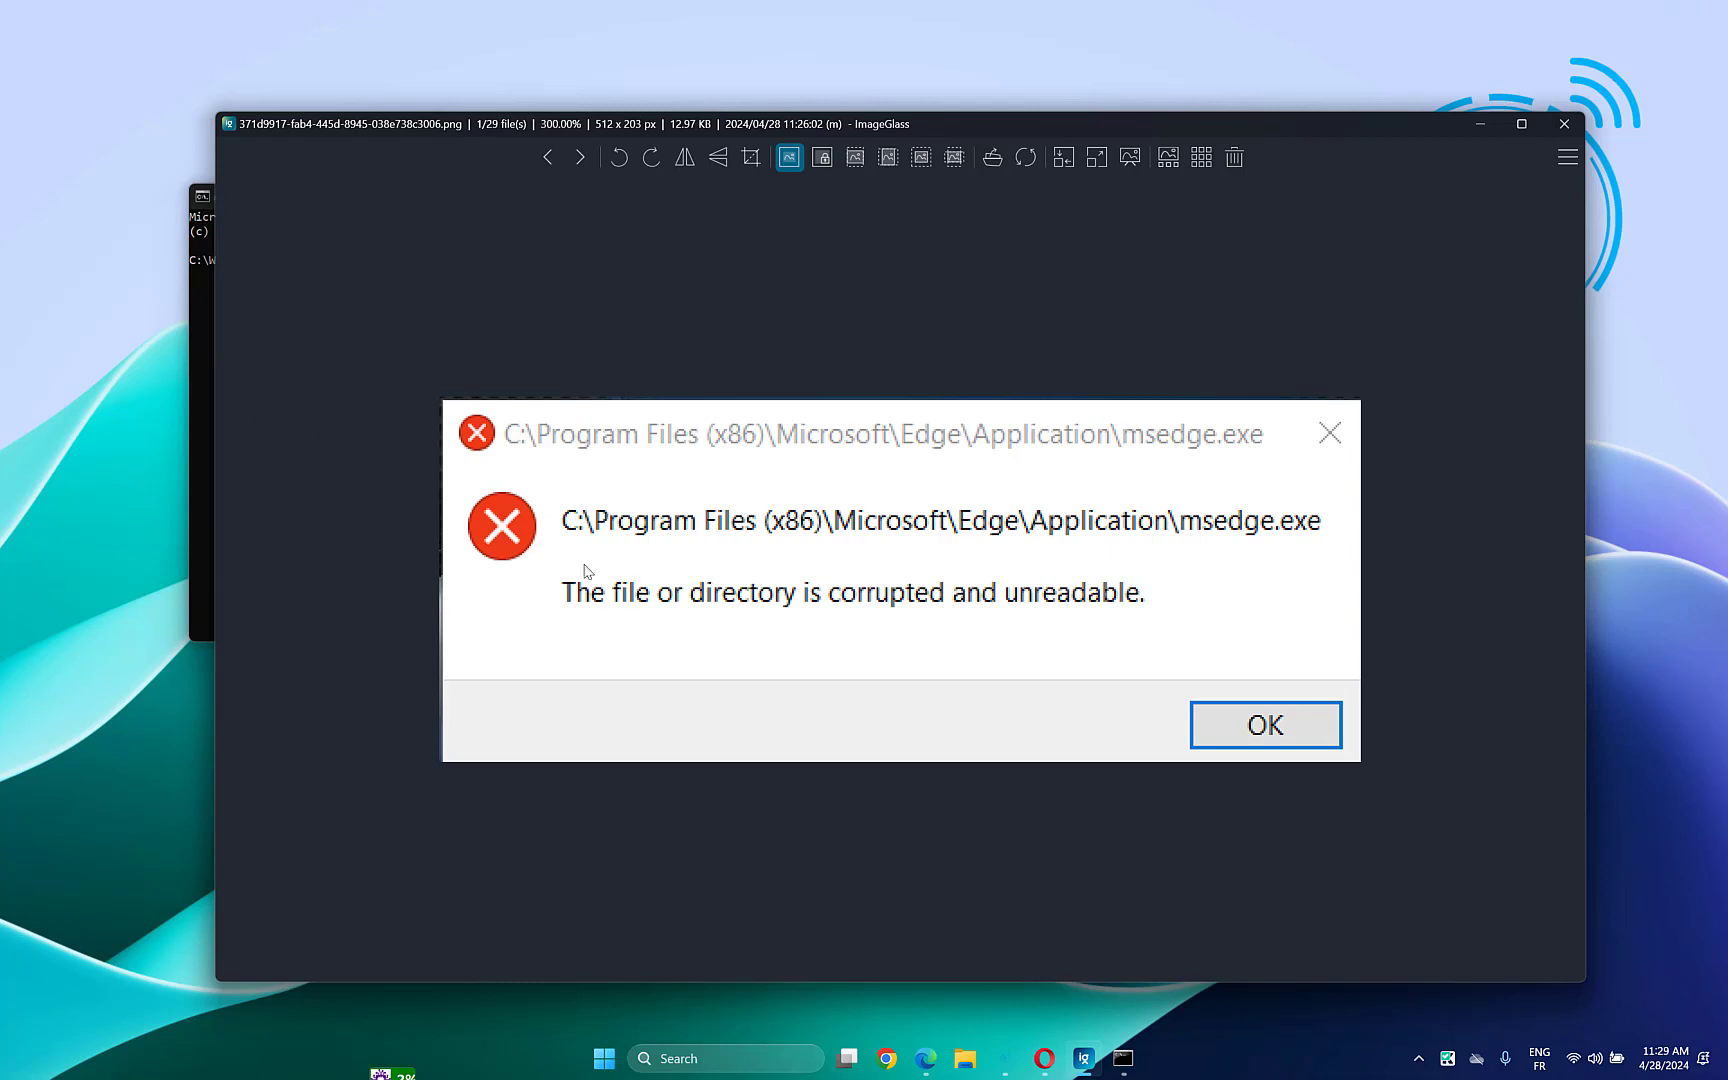
pyautogui.moveTo(209, 419)
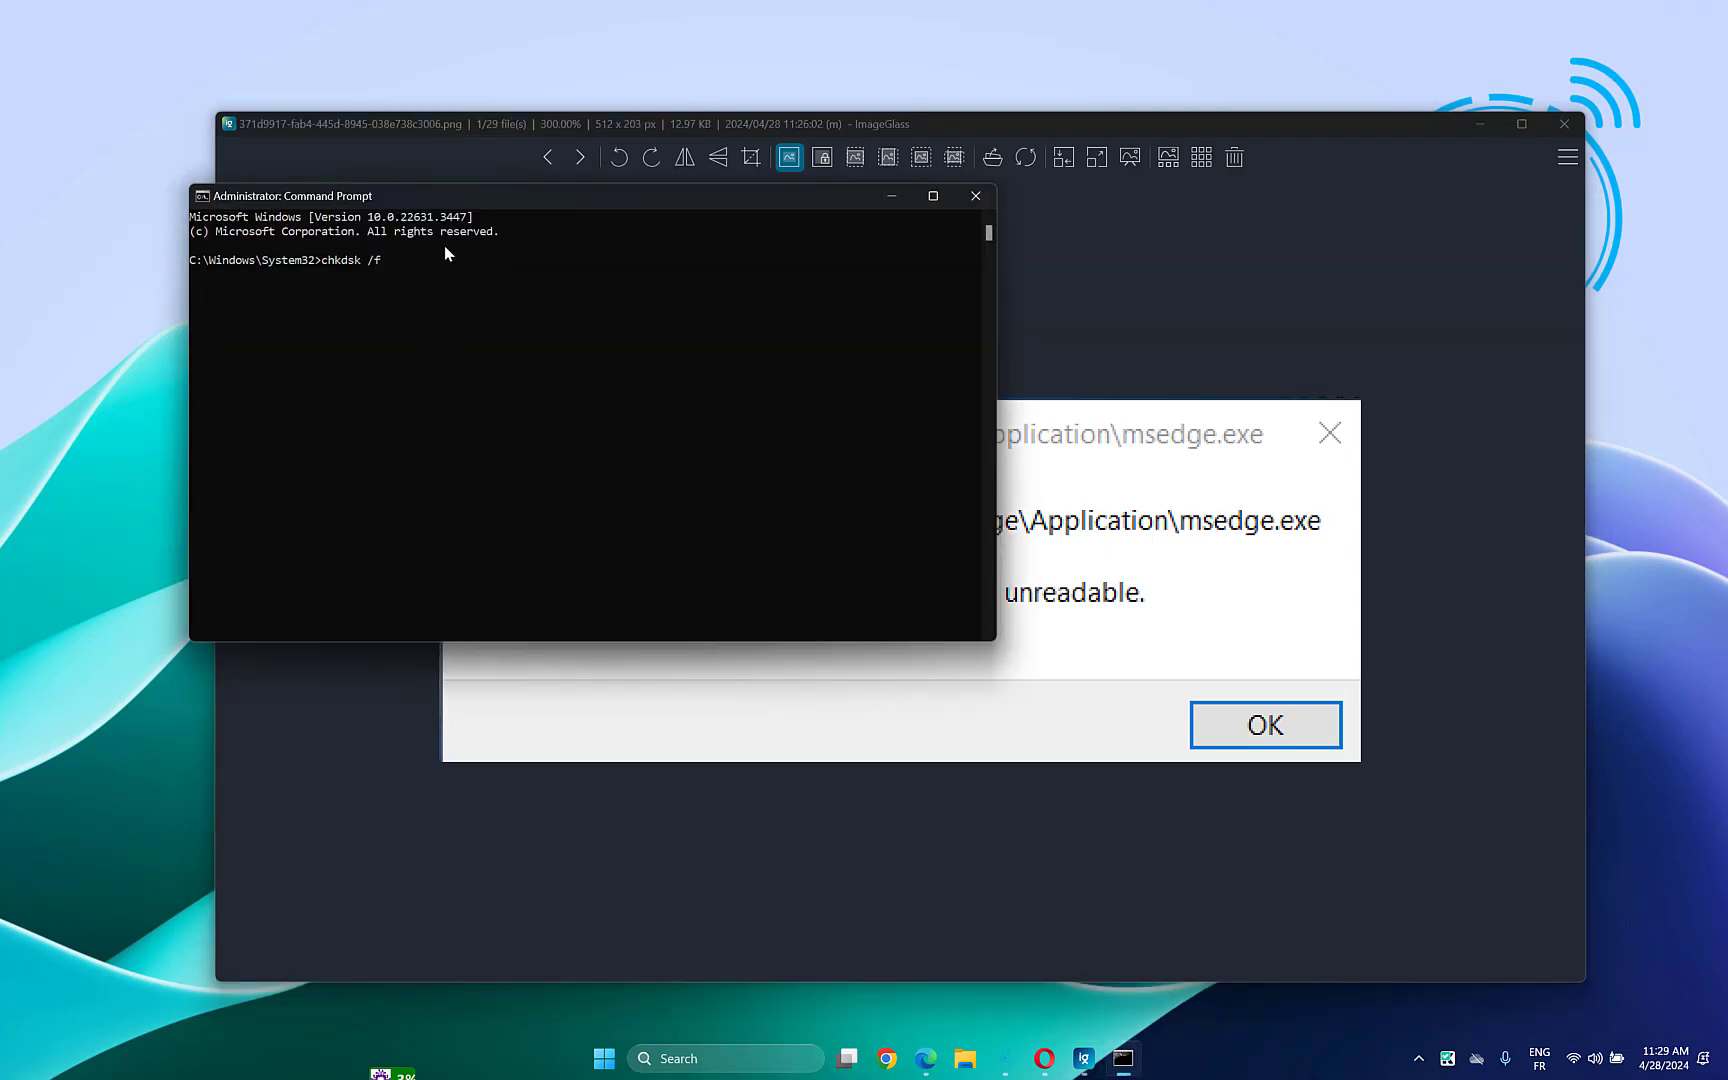
pyautogui.write('C:')
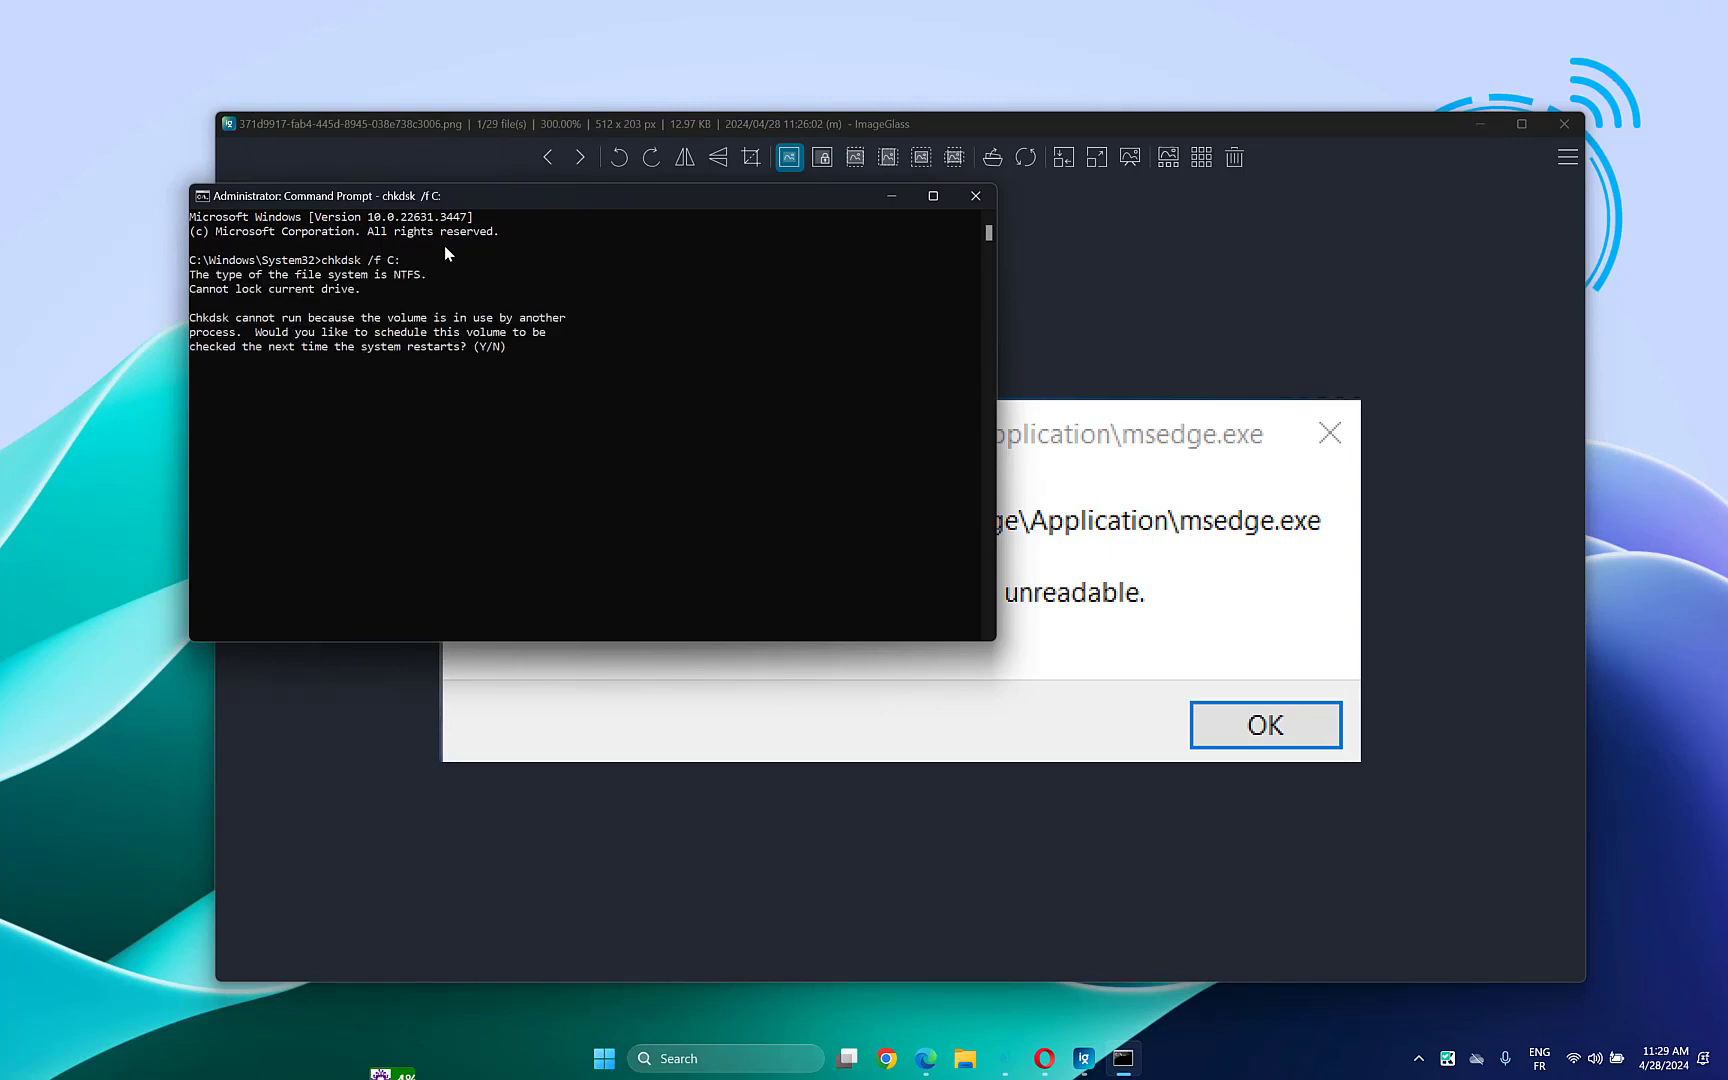
pyautogui.write('y')
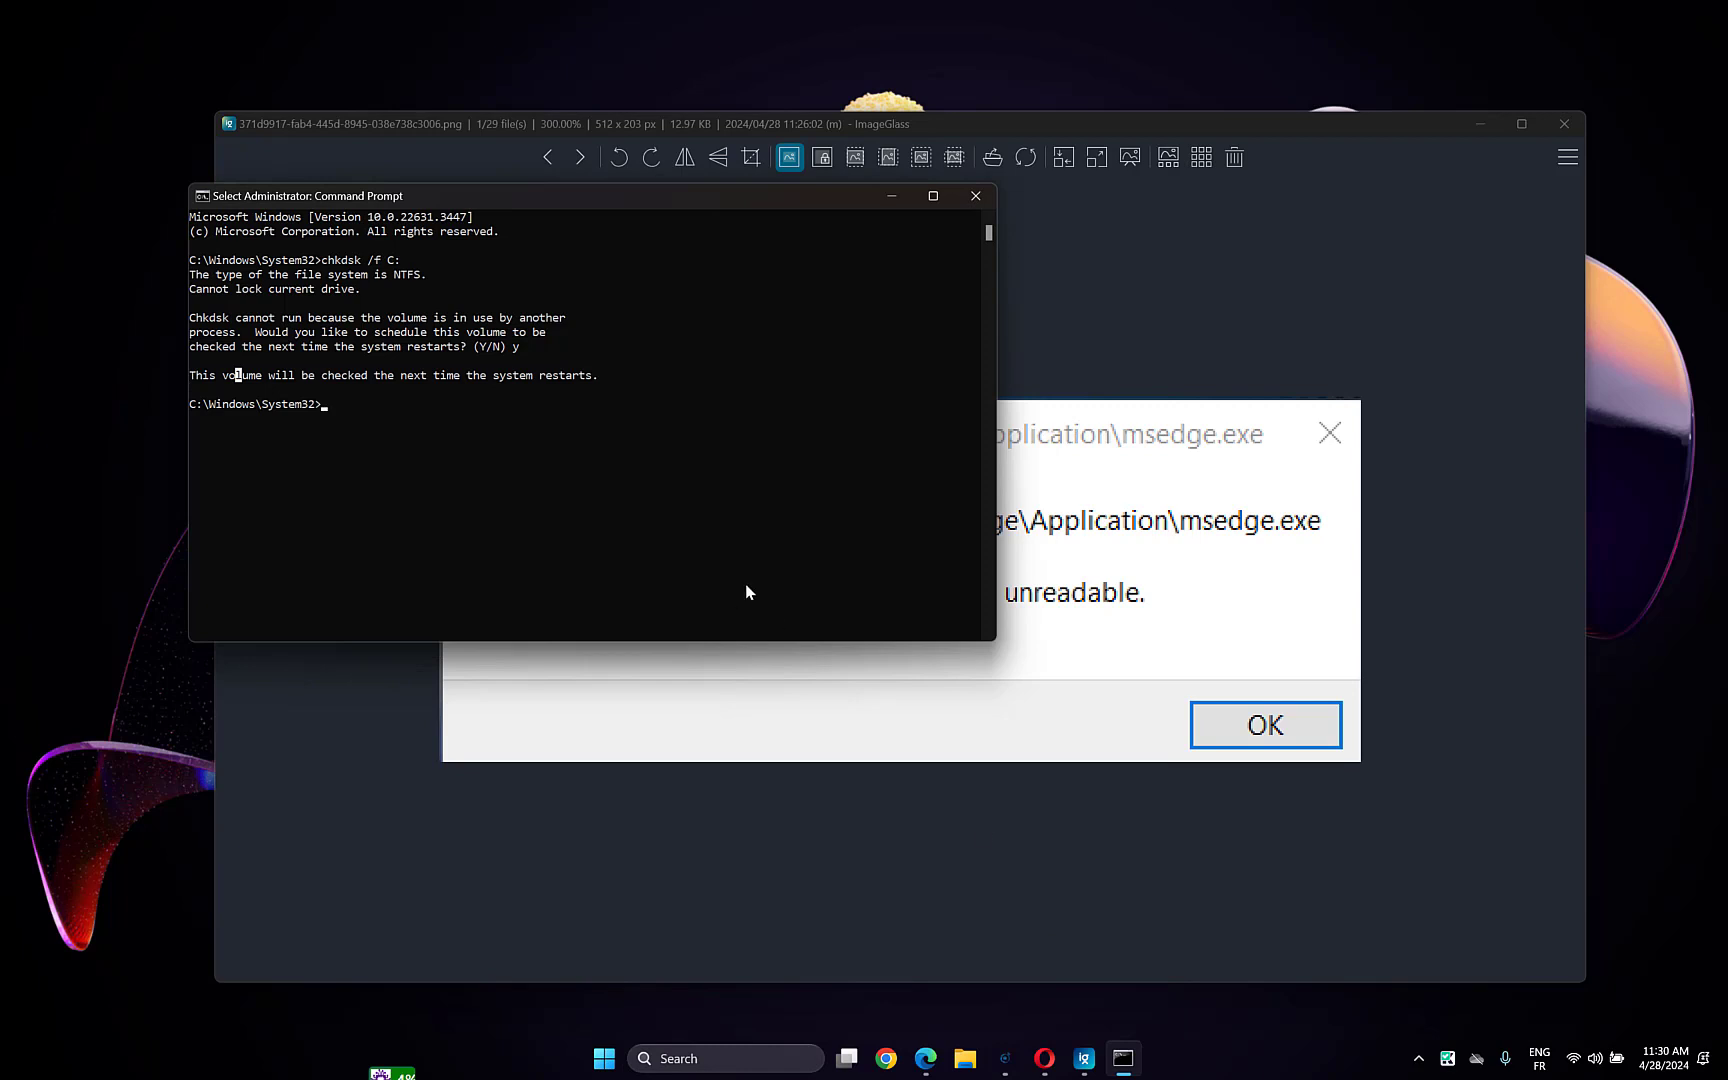
pyautogui.moveTo(485, 658)
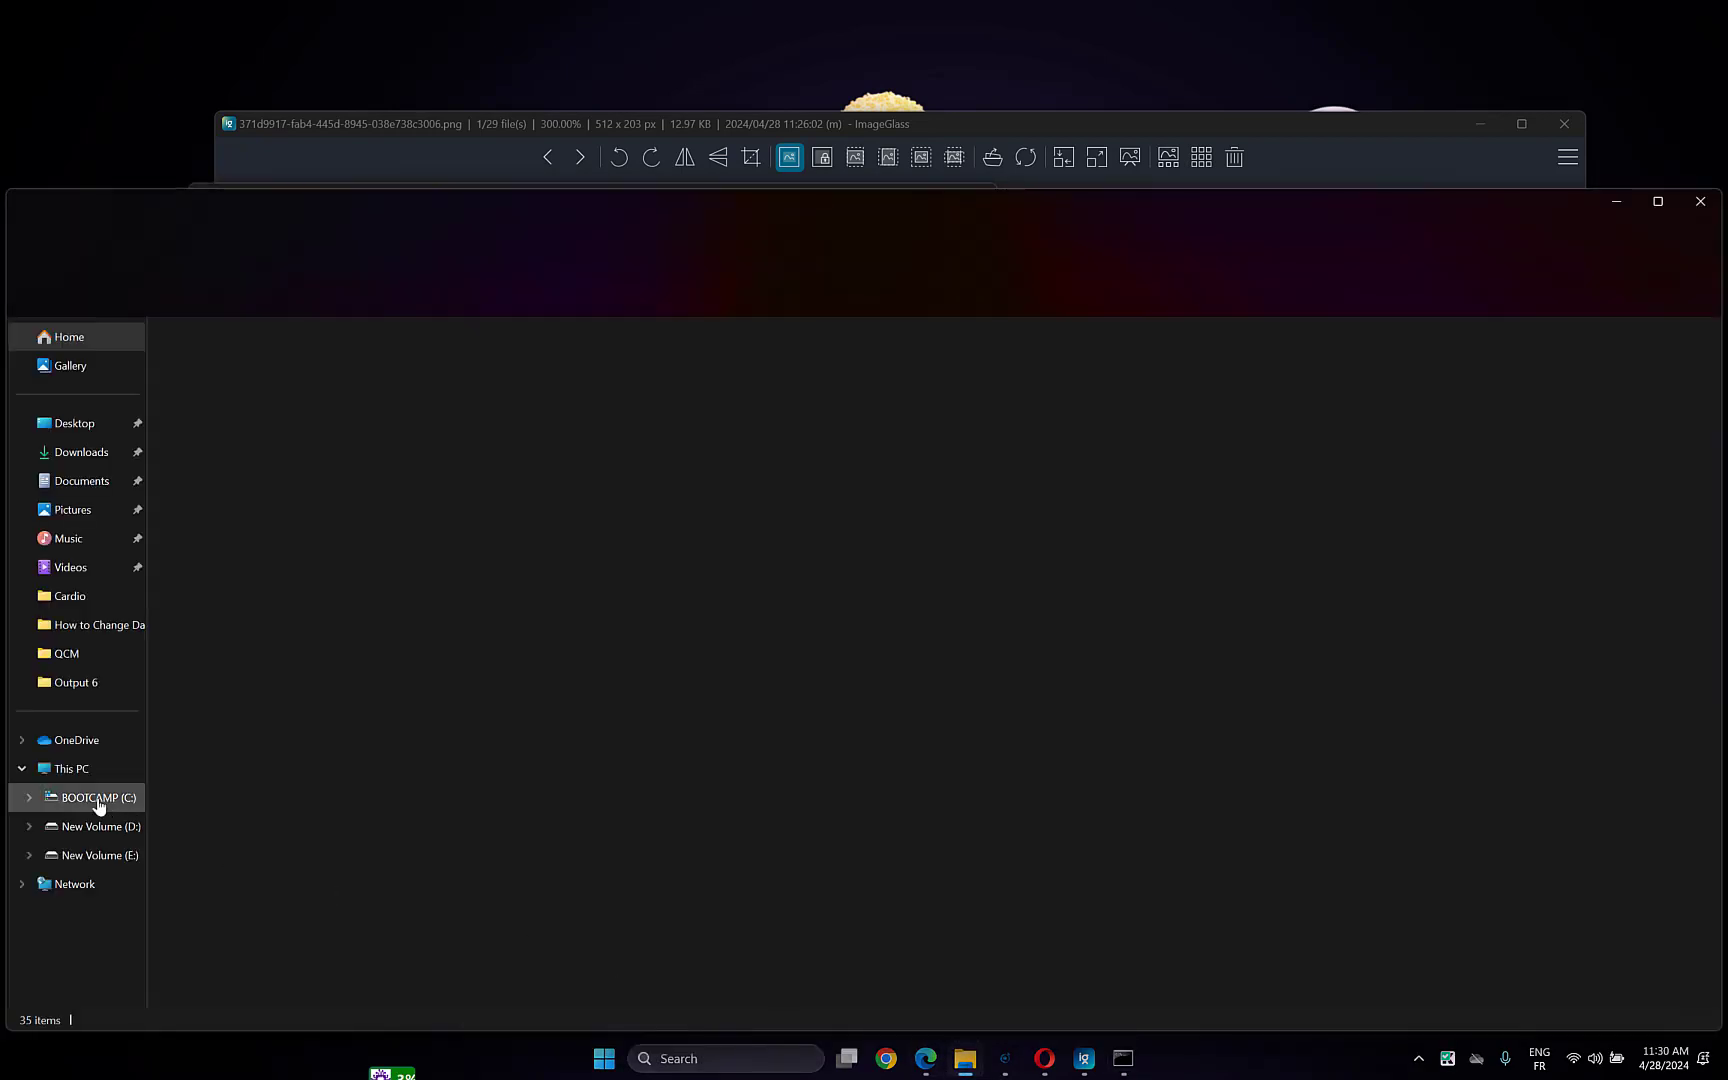
# - Select This PC to view drives BOOTCAMP (C:), New Volume (D:) and New Volume (E:)
pyautogui.click(71, 768)
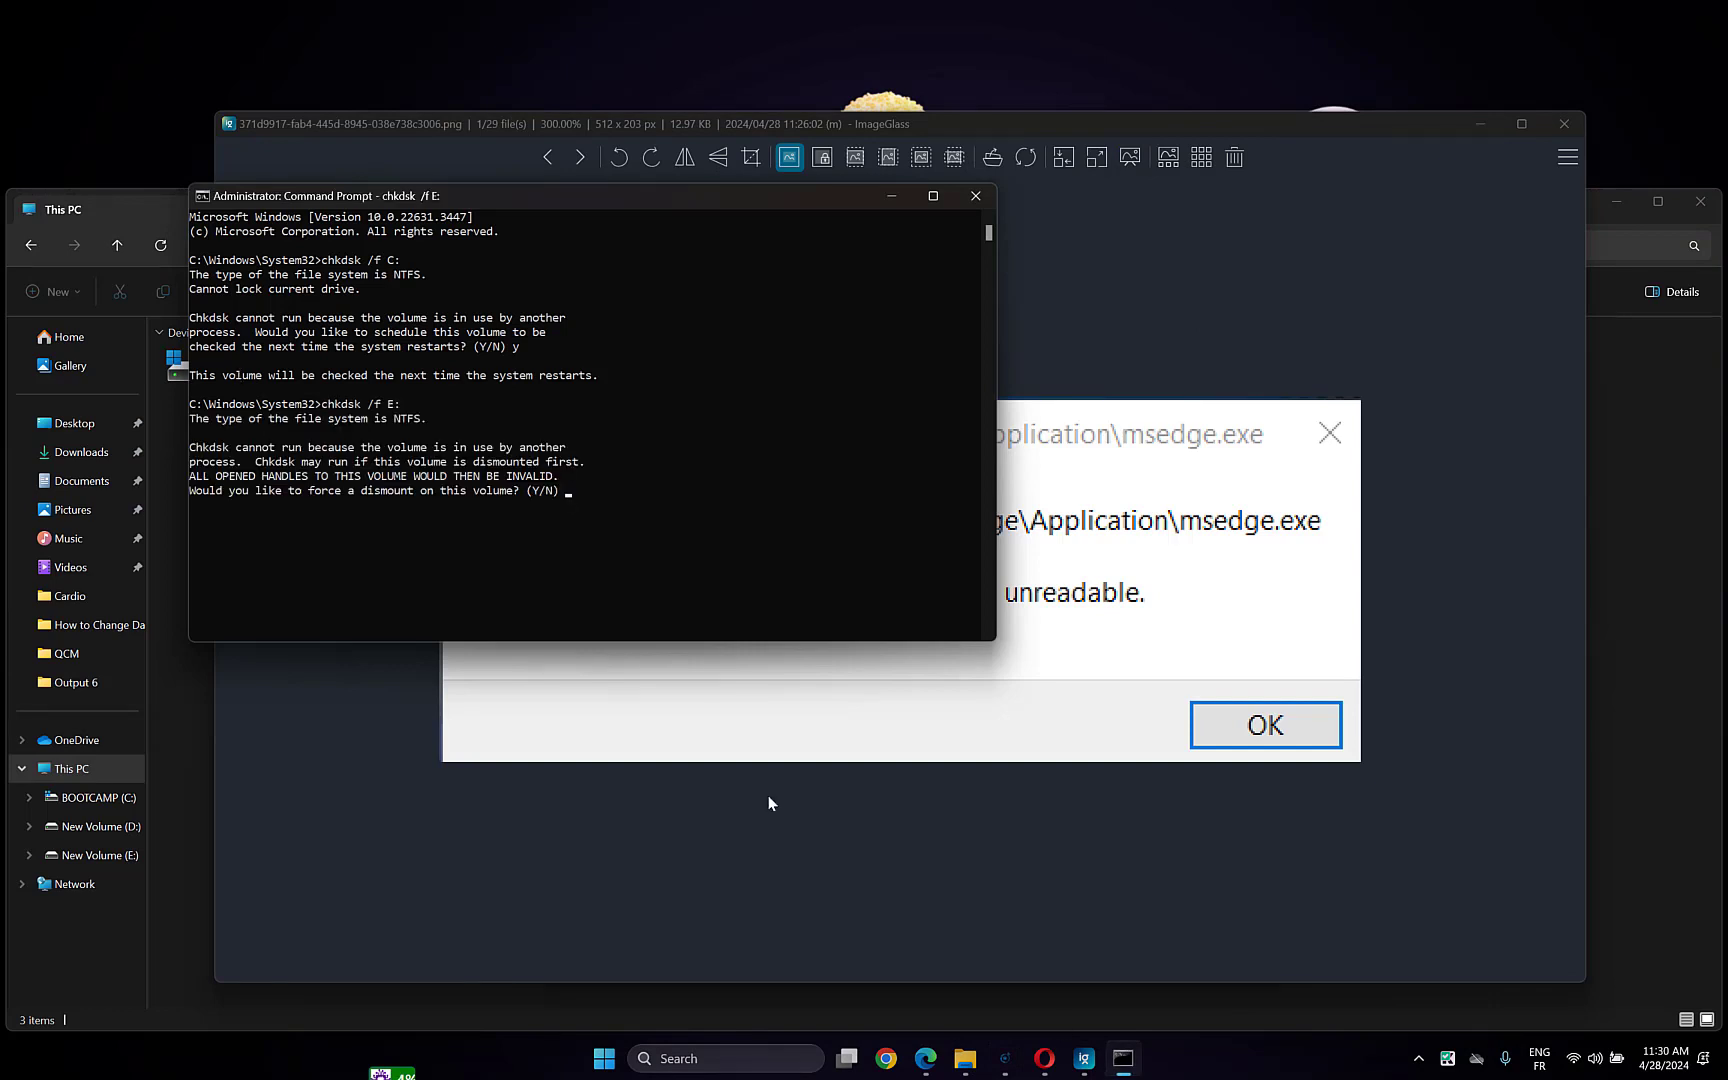
# - Answer Y to force E: to dismount, start its check, and minimize the console
pyautogui.write('y')
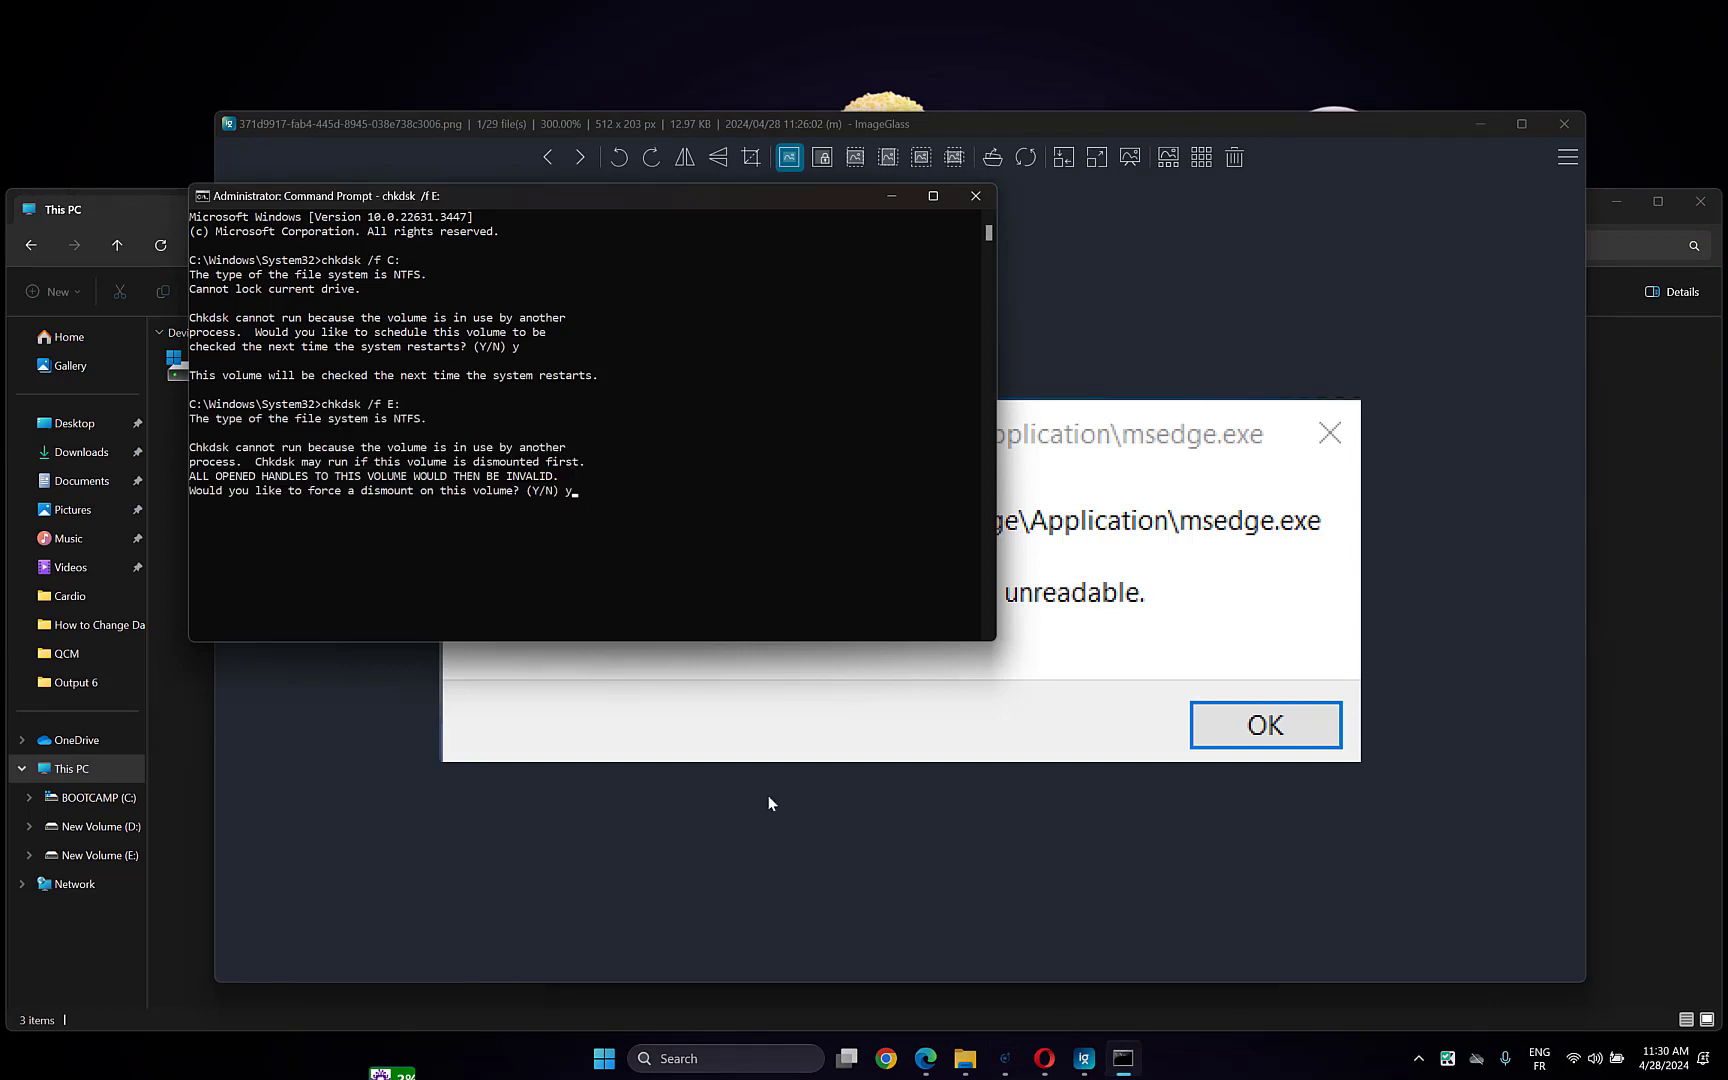
pyautogui.press('Return')
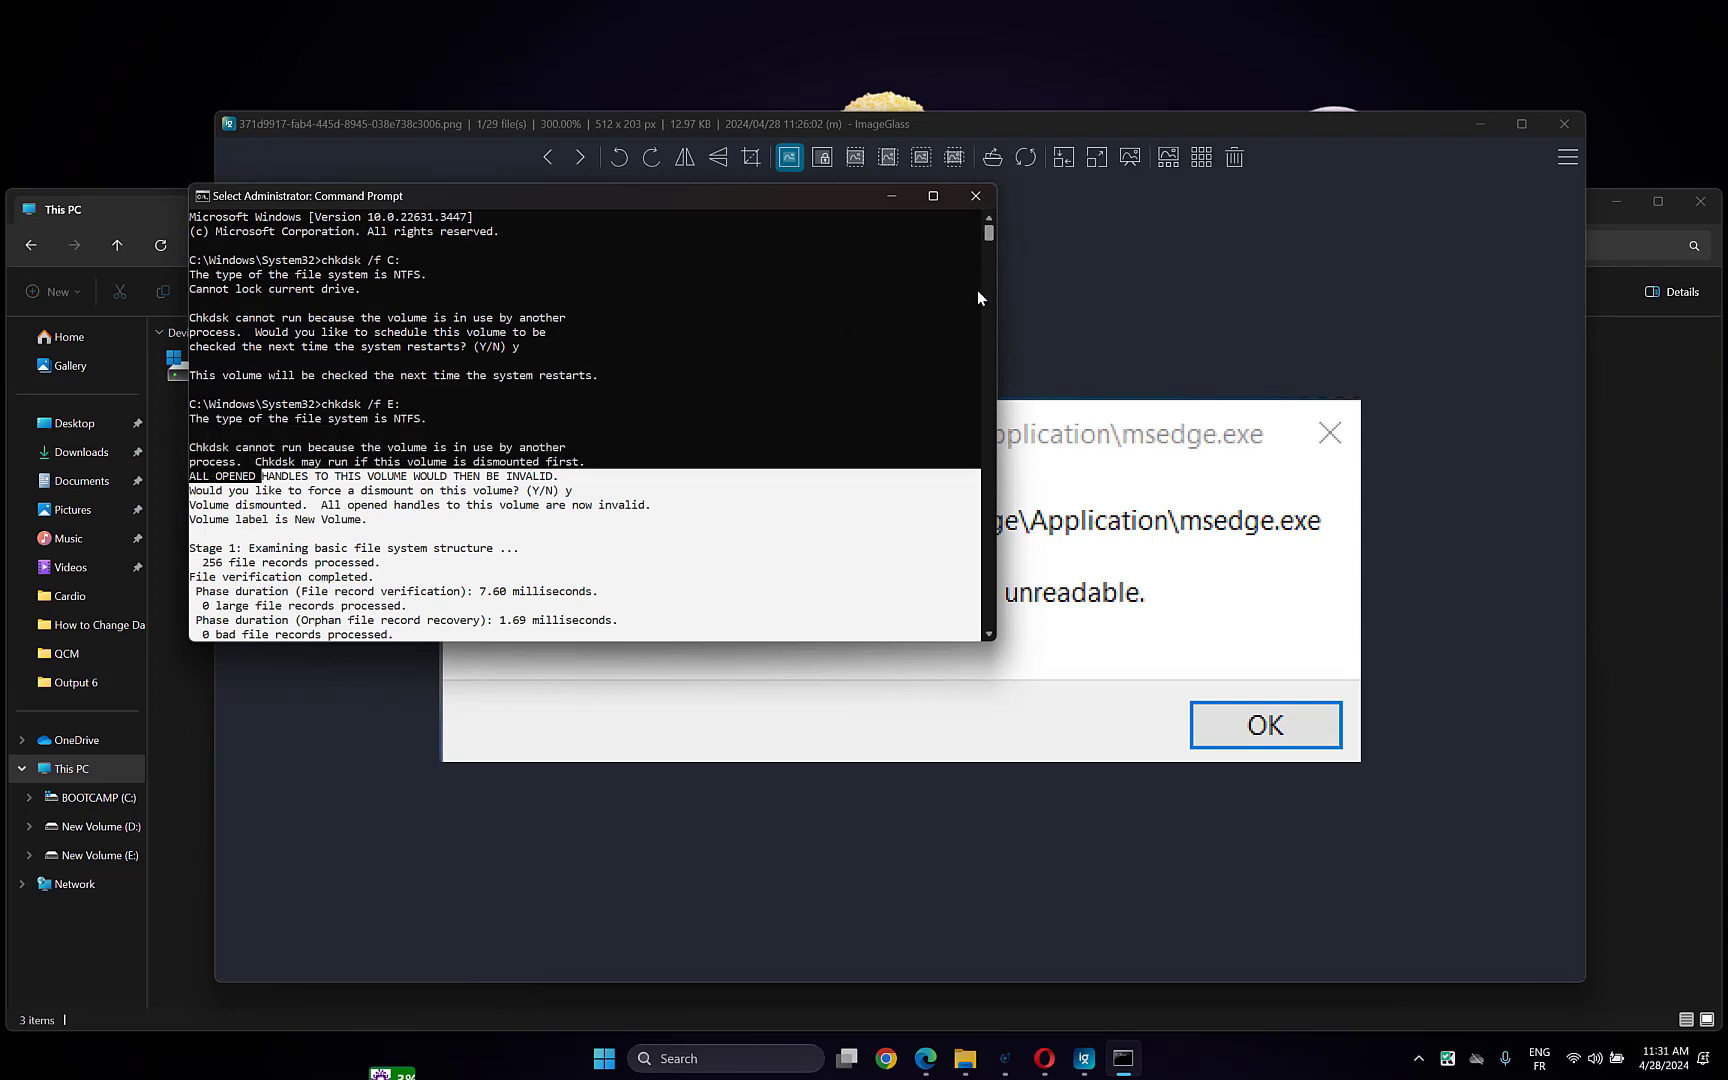
pyautogui.click(974, 195)
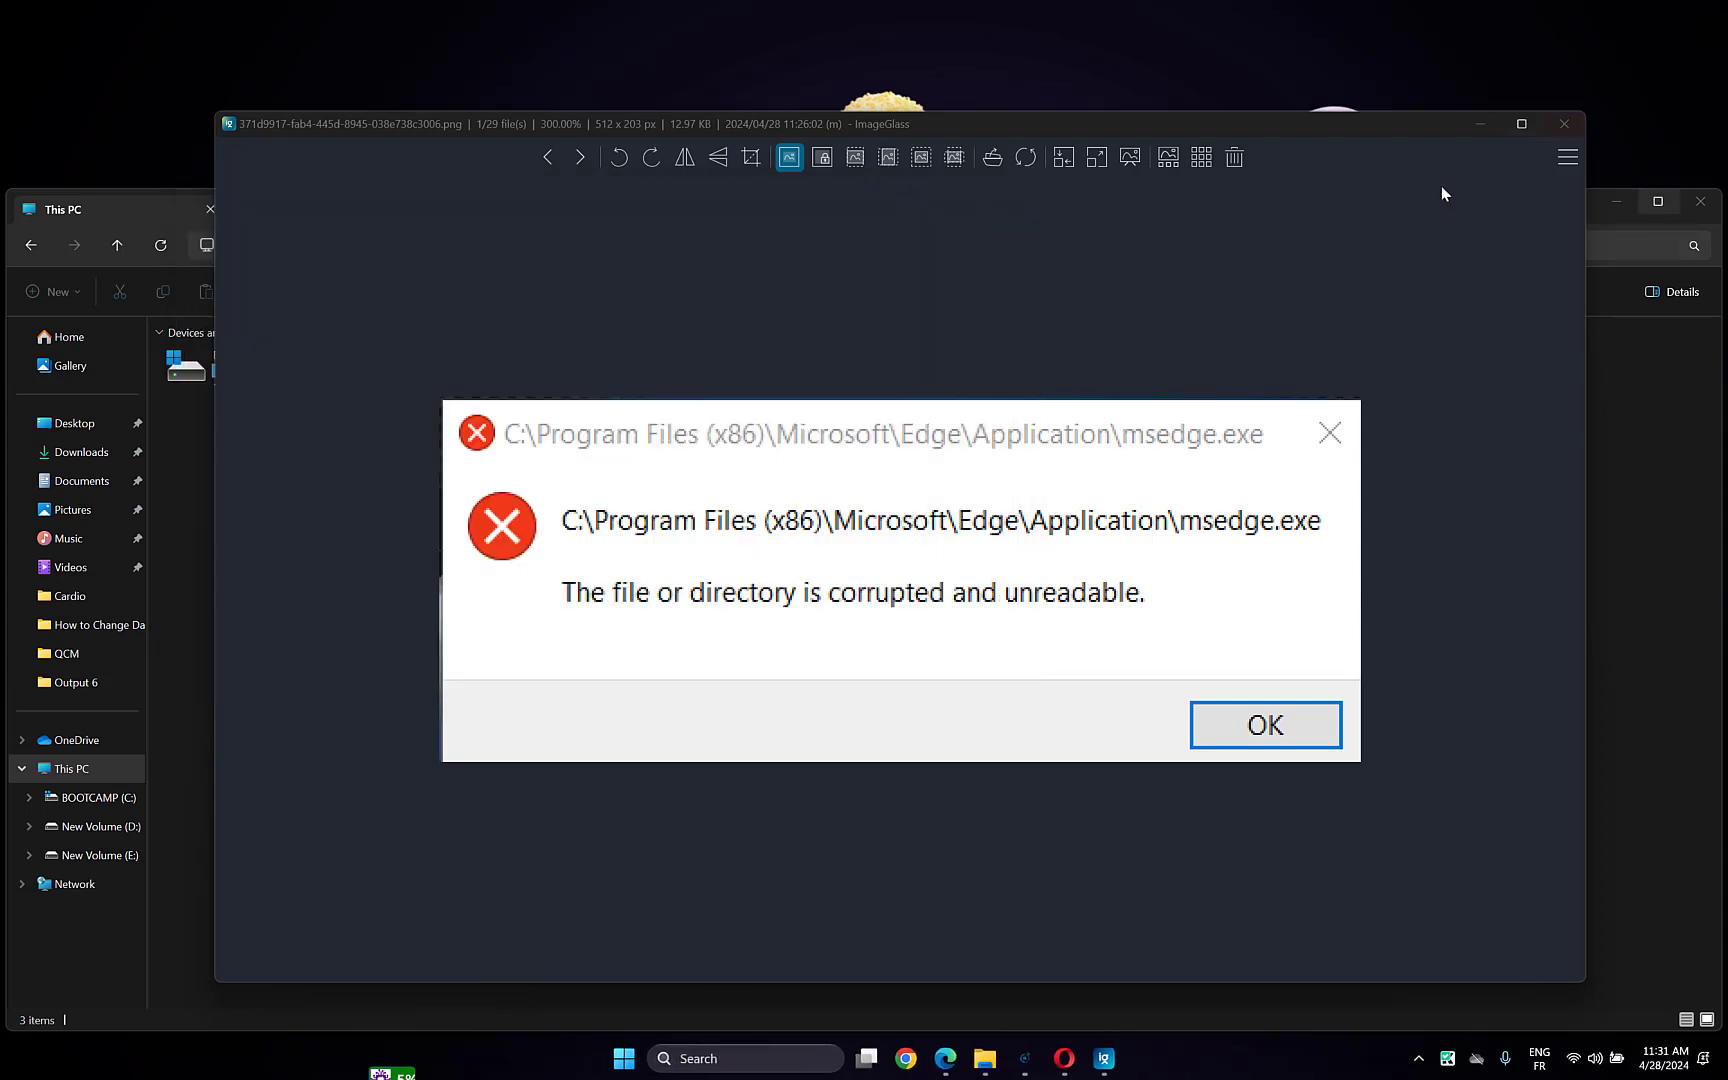
pyautogui.click(1264, 725)
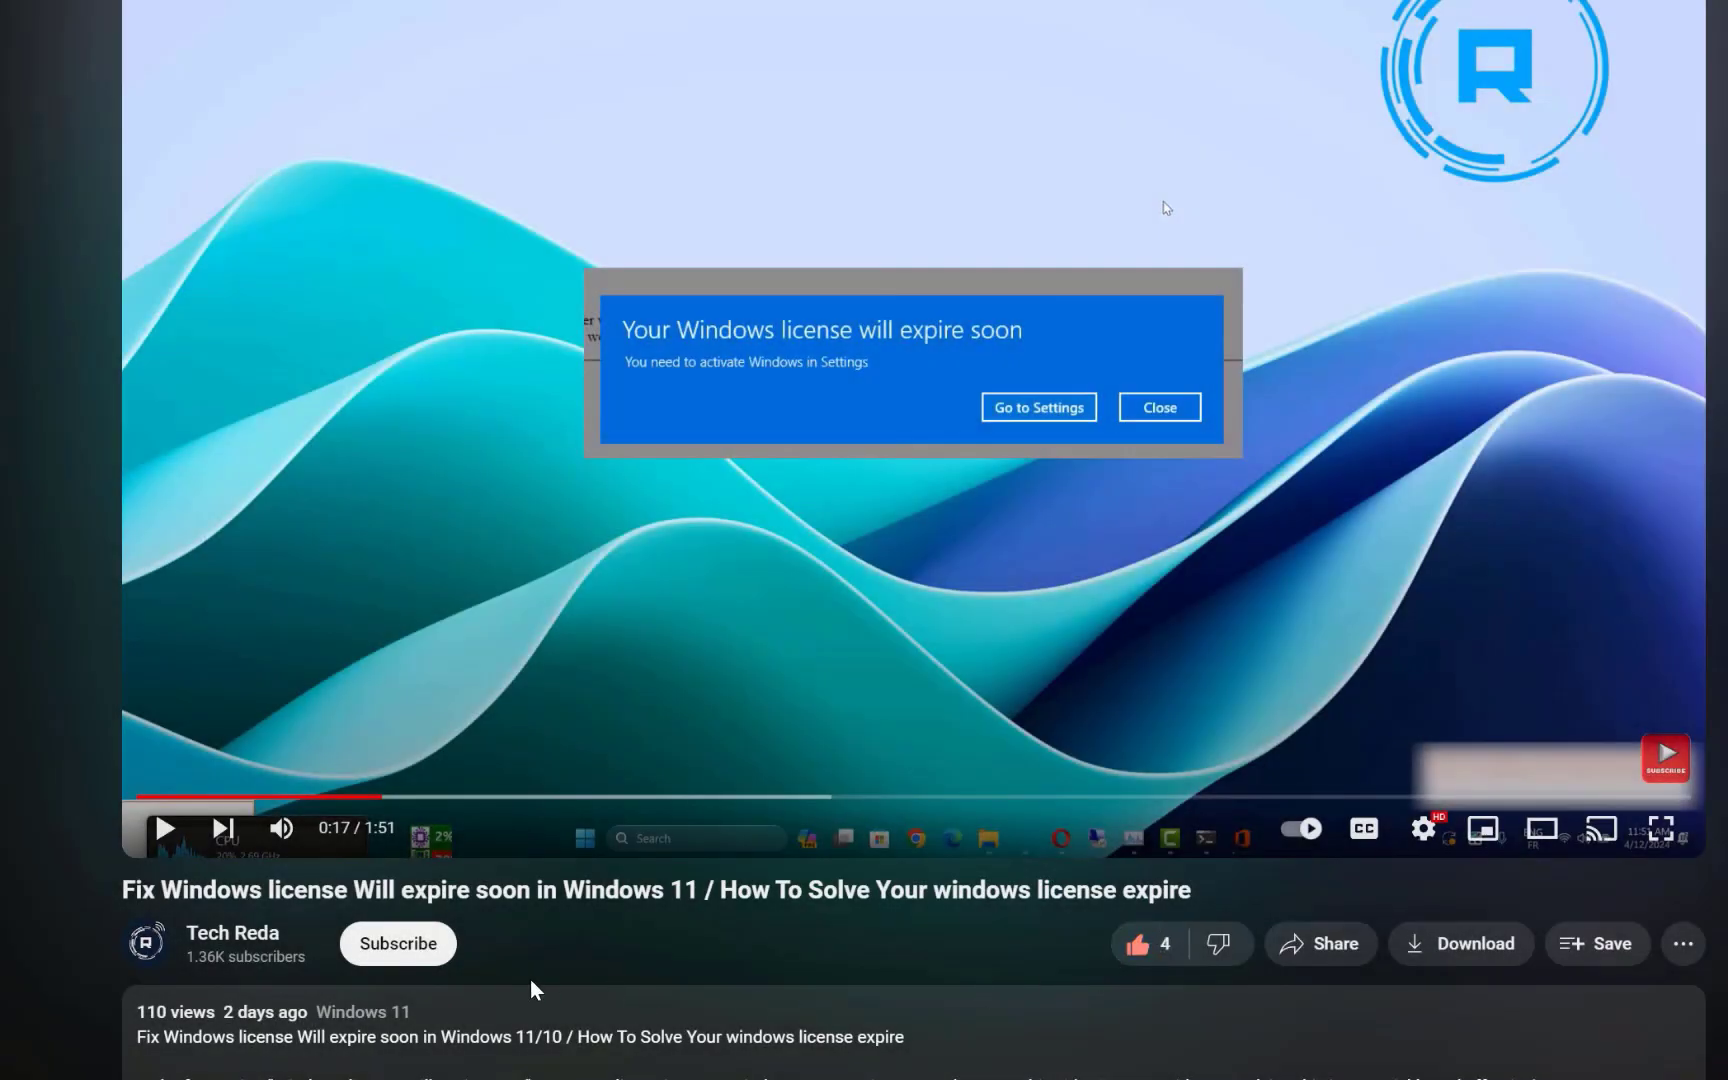
# - Subscribe to the Tech Reda channel and set its notifications to All
pyautogui.click(397, 943)
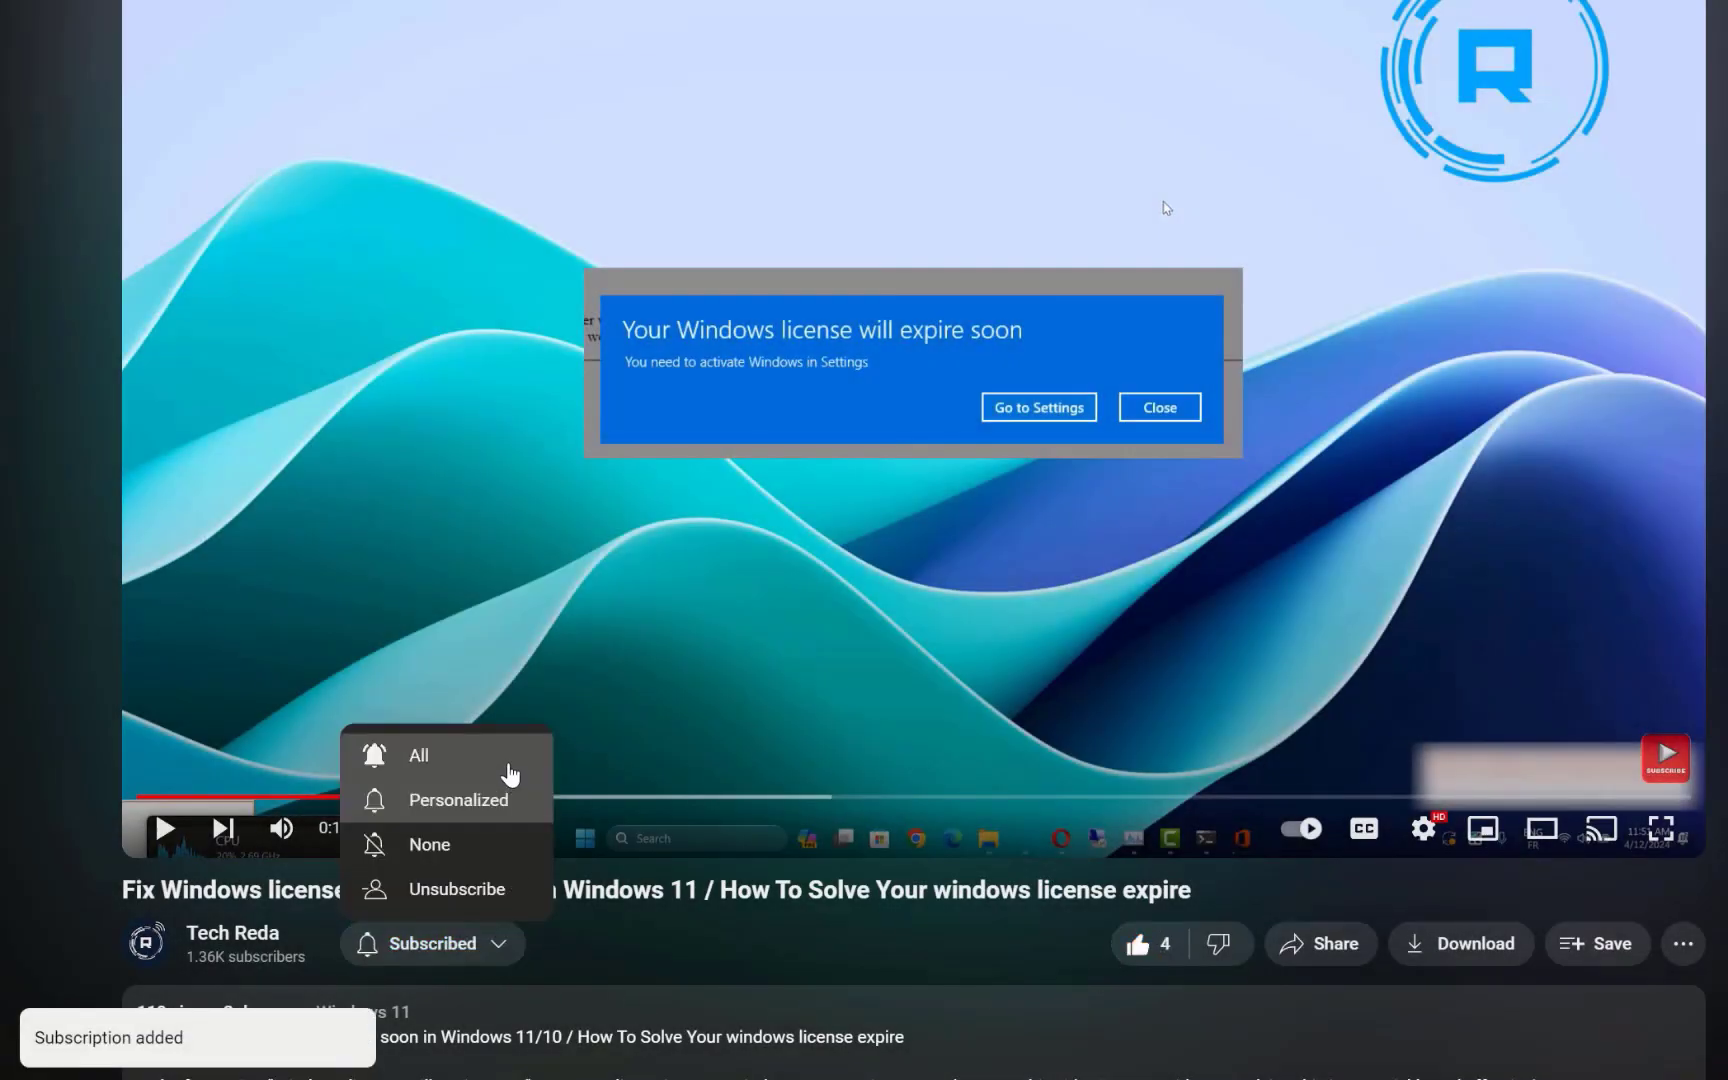
pyautogui.click(418, 755)
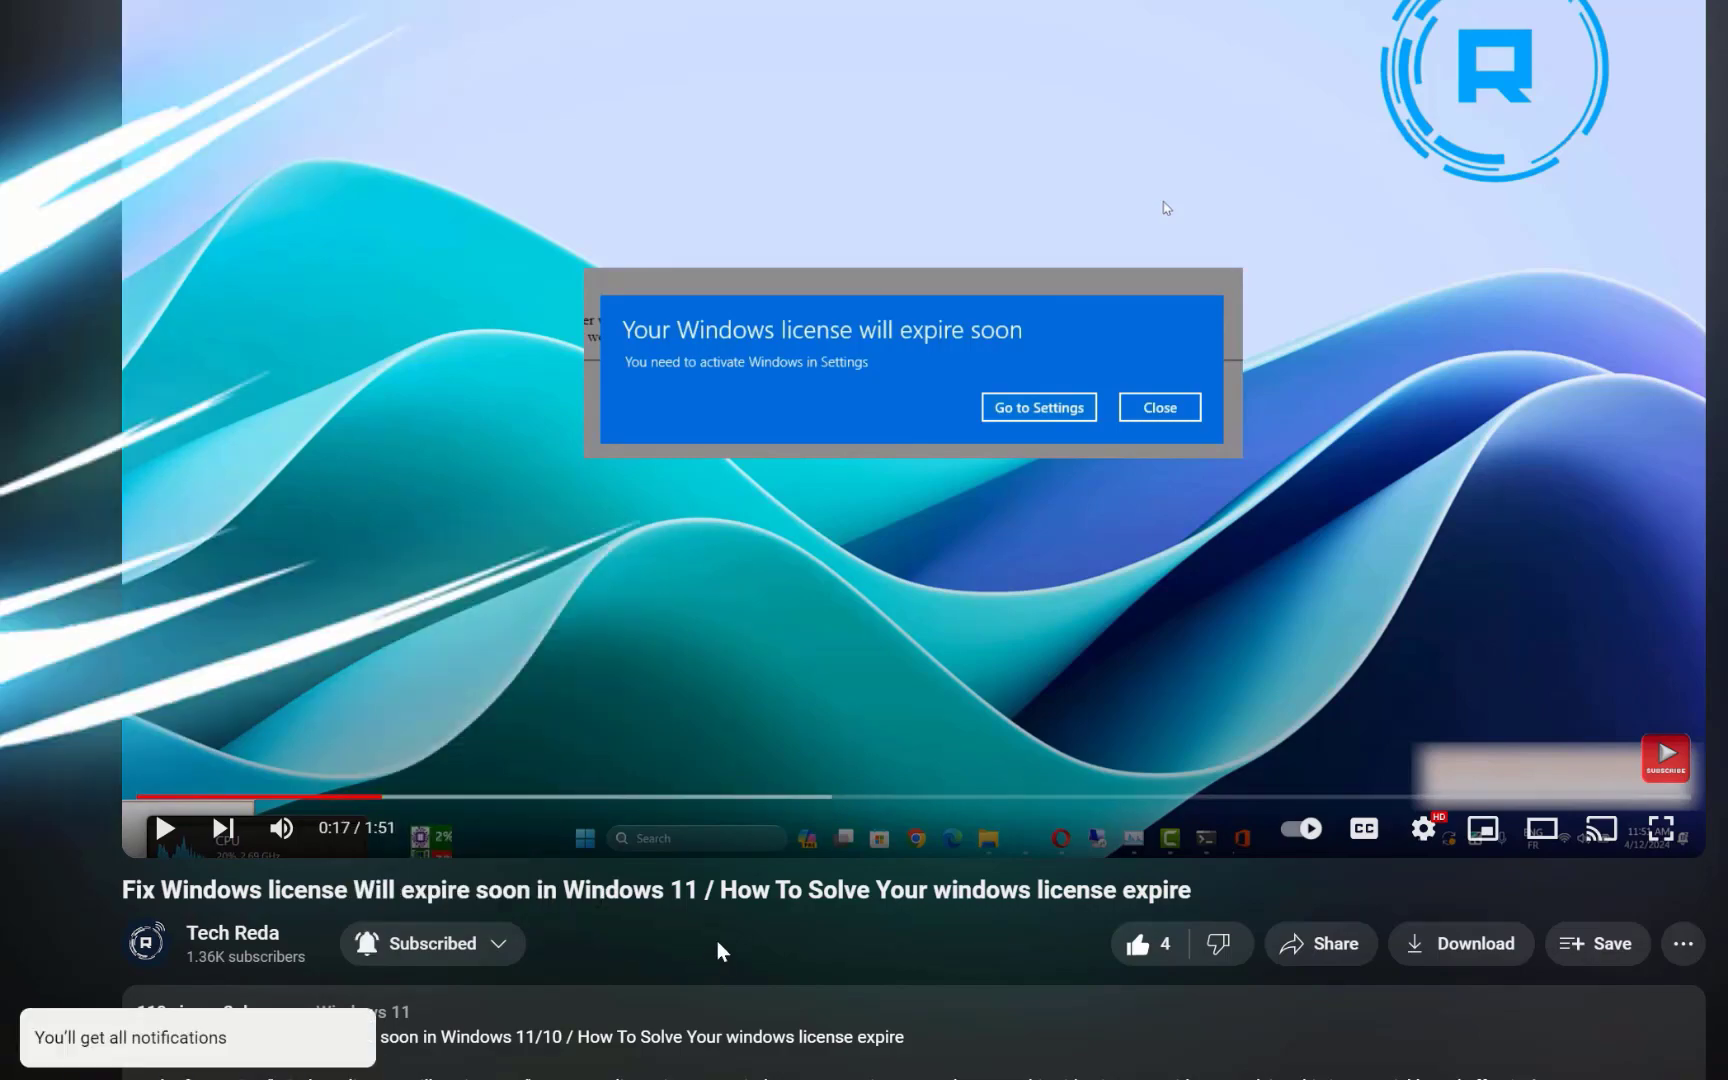